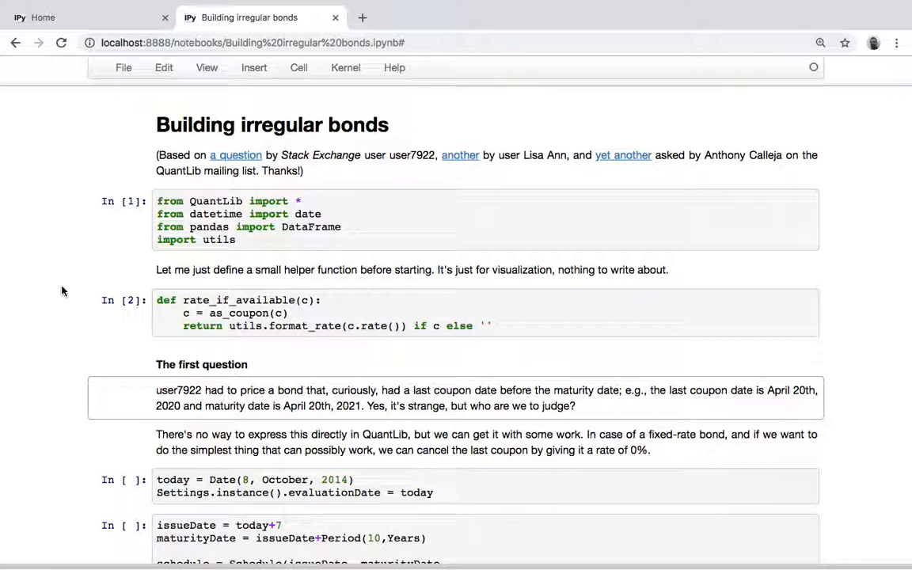
Scroll to and run the 'today = Date(8, October, 2014)' evaluation-date cell.
scroll("down", 3)
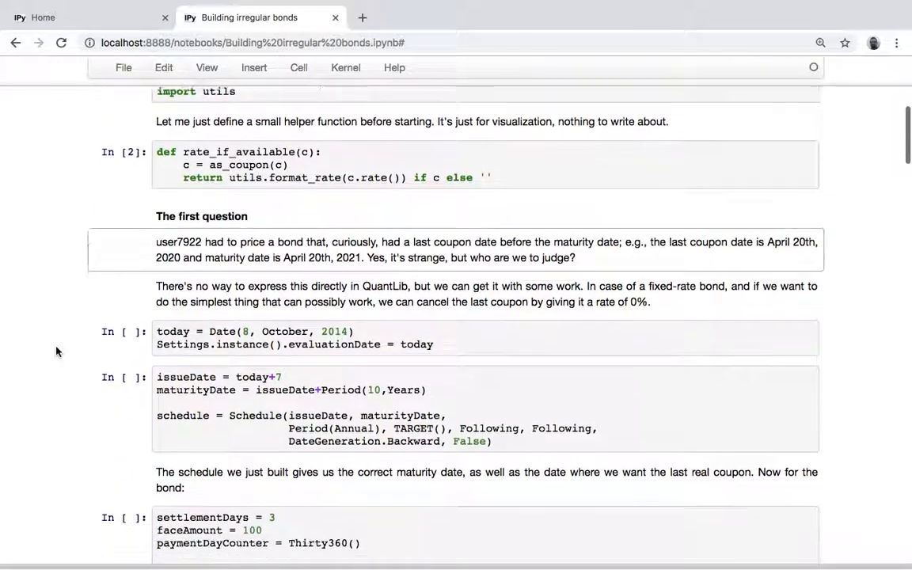
scroll("down", 3)
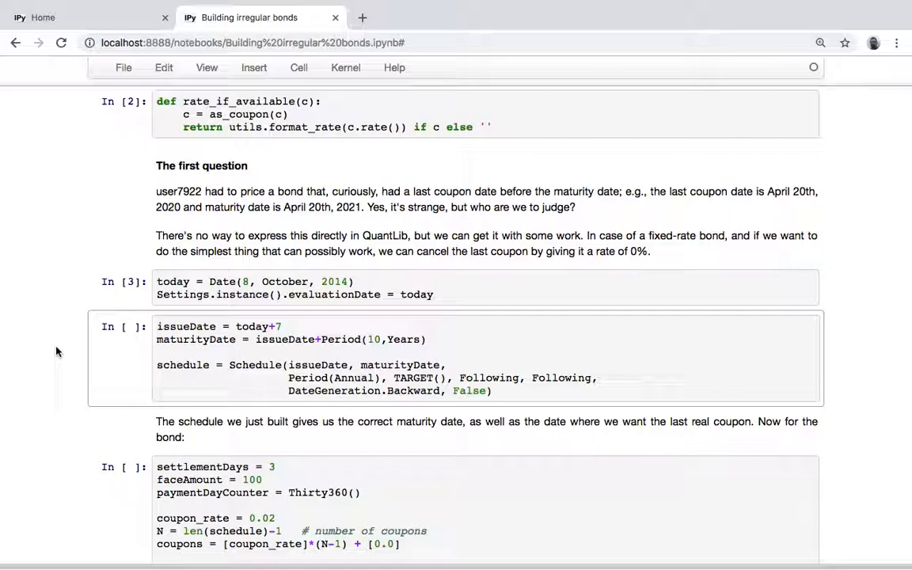
Run the issueDate/Schedule cell and the FixedRateBond cell (cells 4 and 5).
key("ctrl+s")
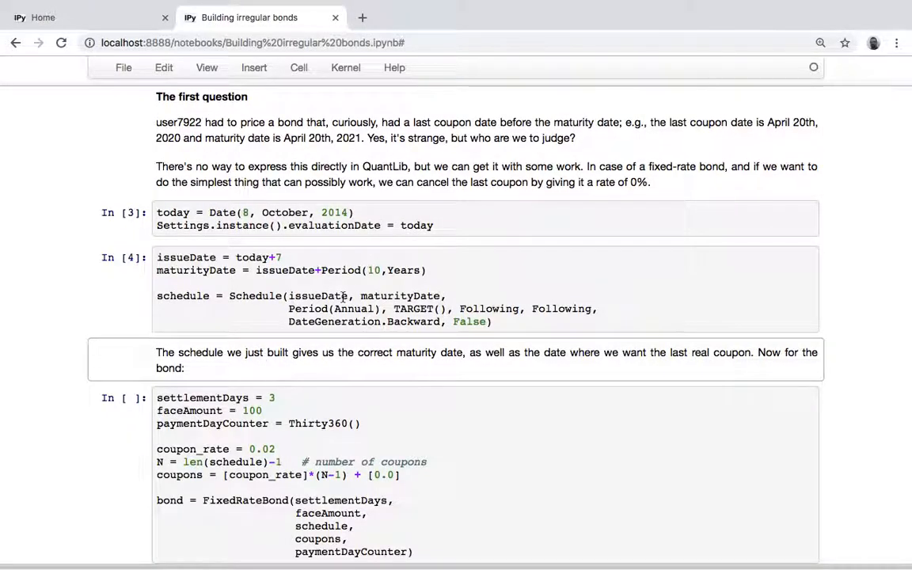
scroll("down", 3)
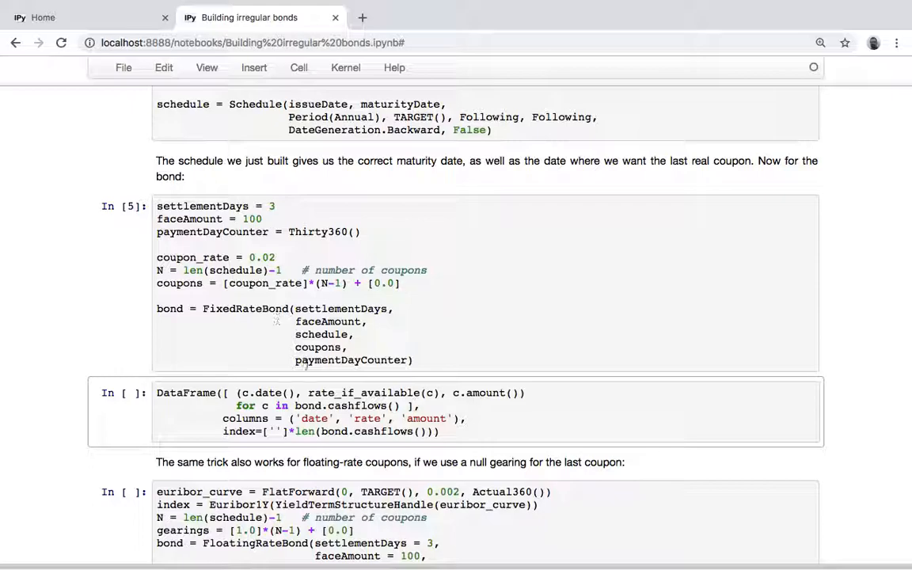
Run the bond.cashflows() DataFrame cell, listing coupons with a 0.00% final one.
scroll("down", 3)
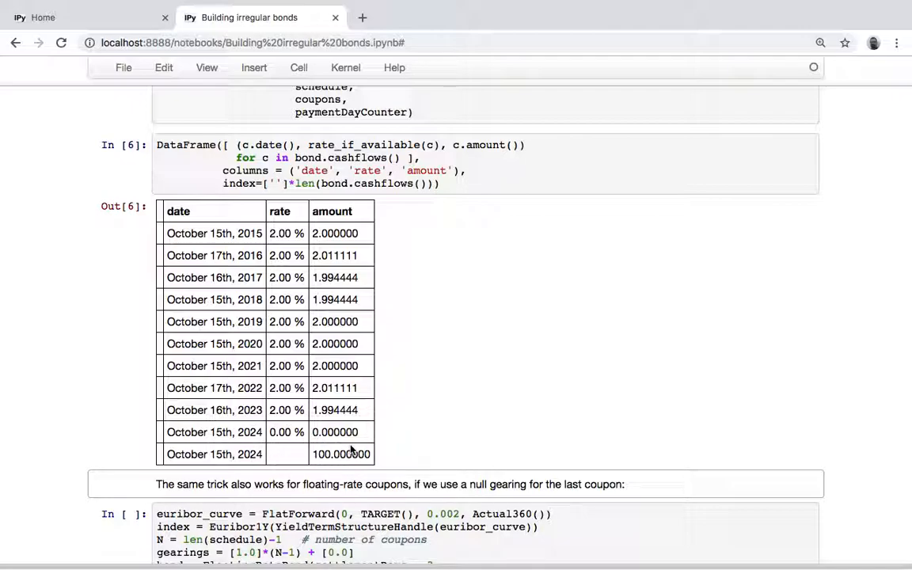
mouse_move(514, 358)
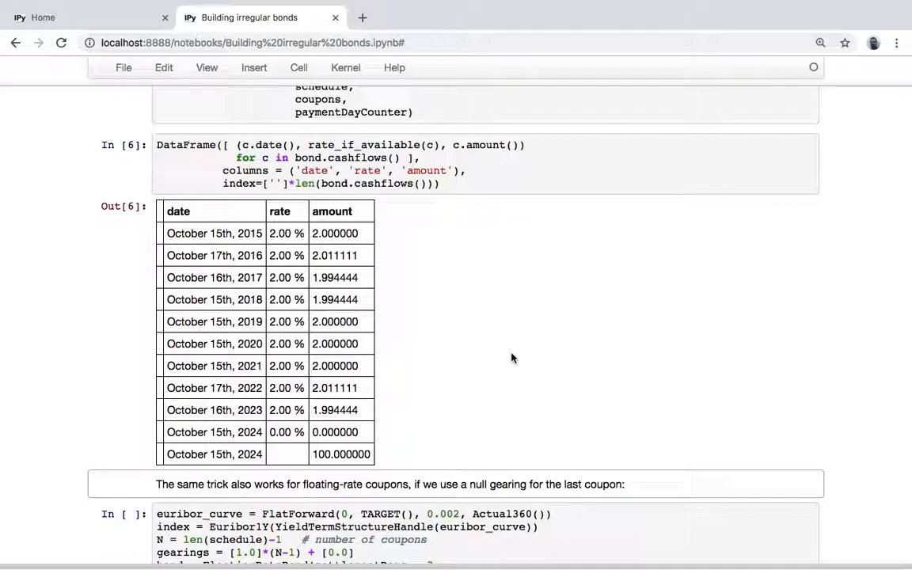
scroll("down", 3)
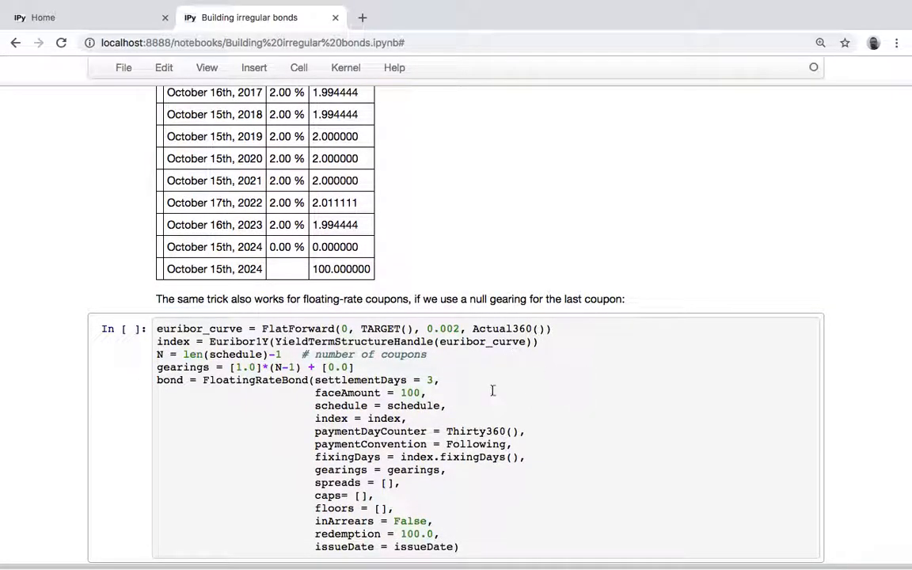
Run the FloatingRateBond cell and its DataFrame cell showing 0.20% coupons.
scroll("down", 3)
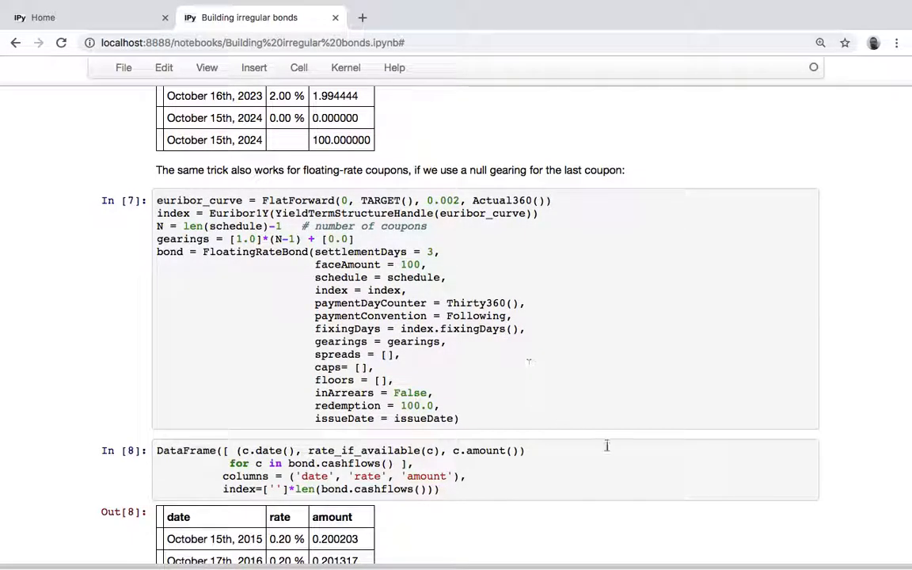
scroll("down", 3)
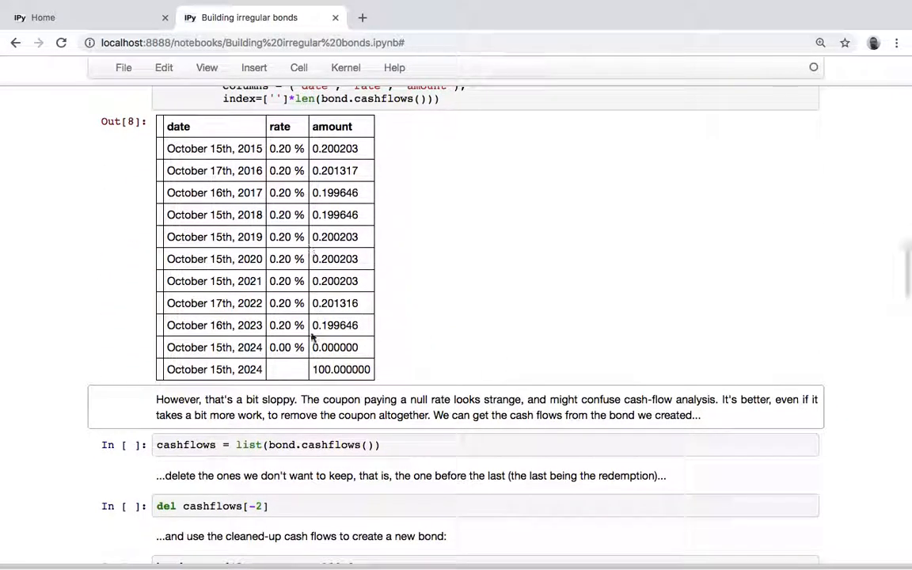
mouse_move(523, 316)
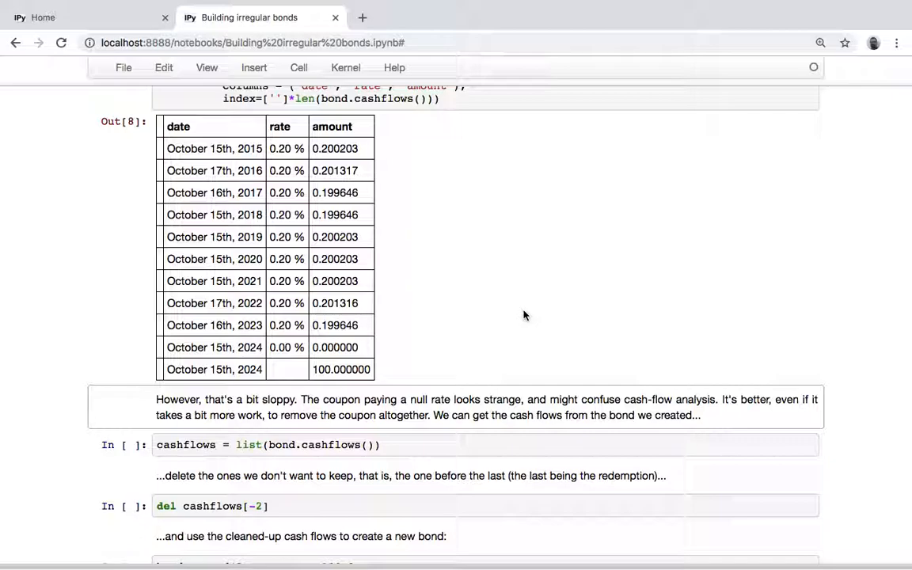
mouse_move(333, 359)
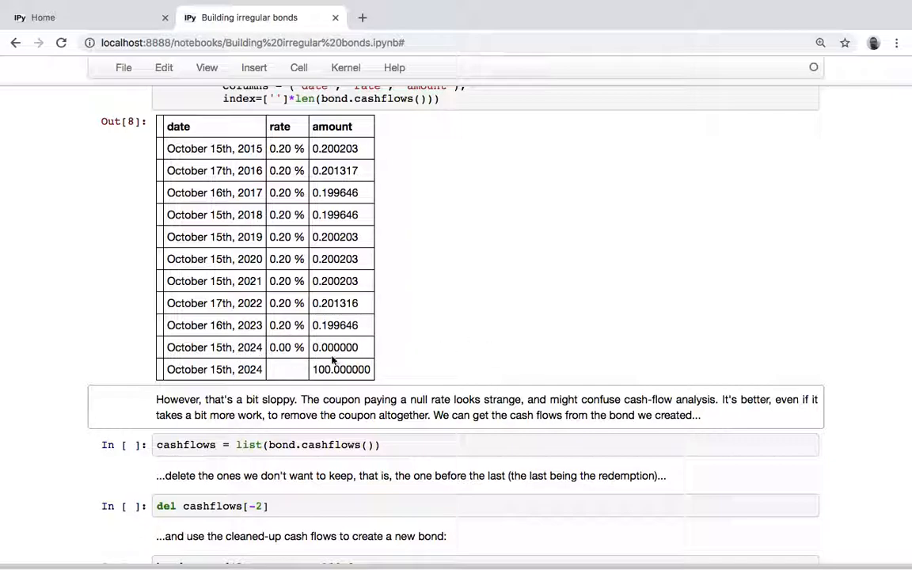
mouse_move(555, 295)
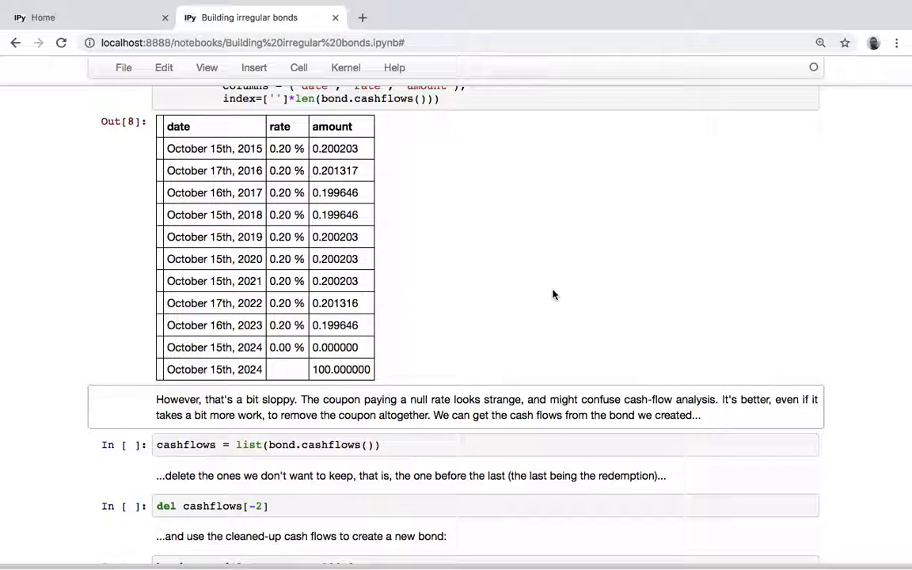
scroll("down", 3)
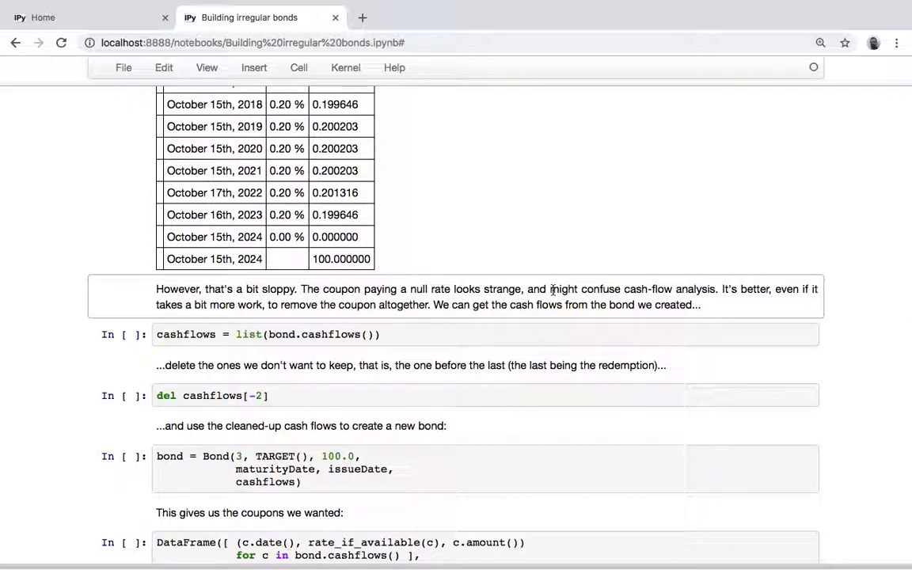
Save the notebook and scroll through the cashflows list cells.
key("ctrl+s")
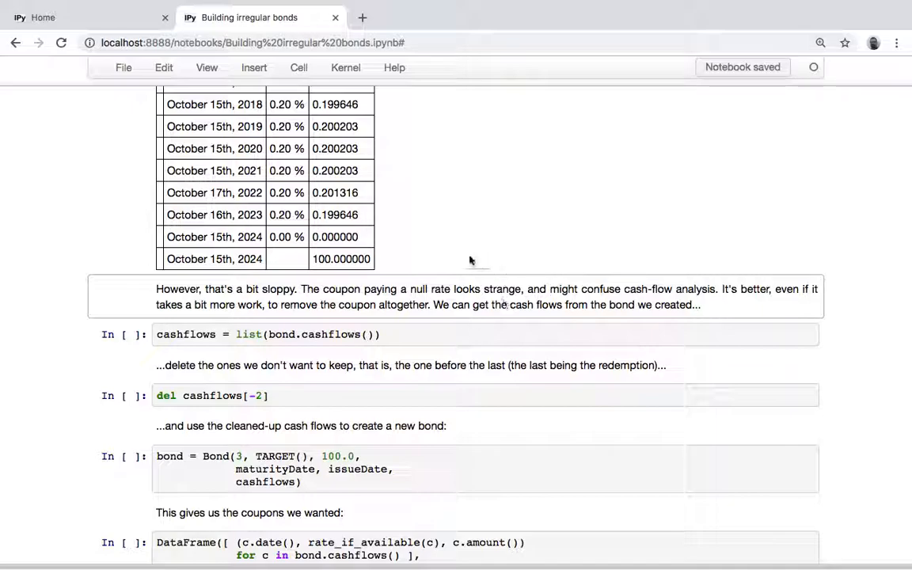
scroll("down", 3)
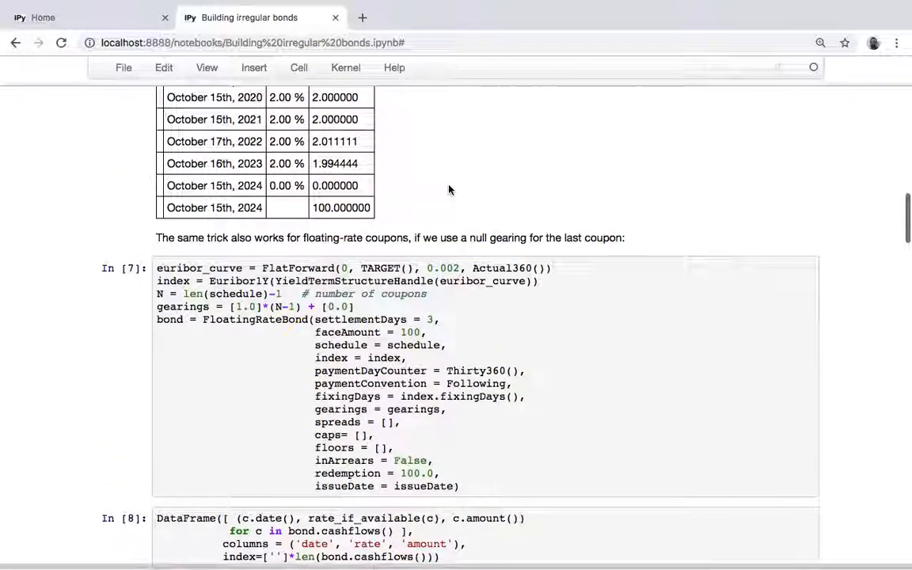
scroll("down", 3)
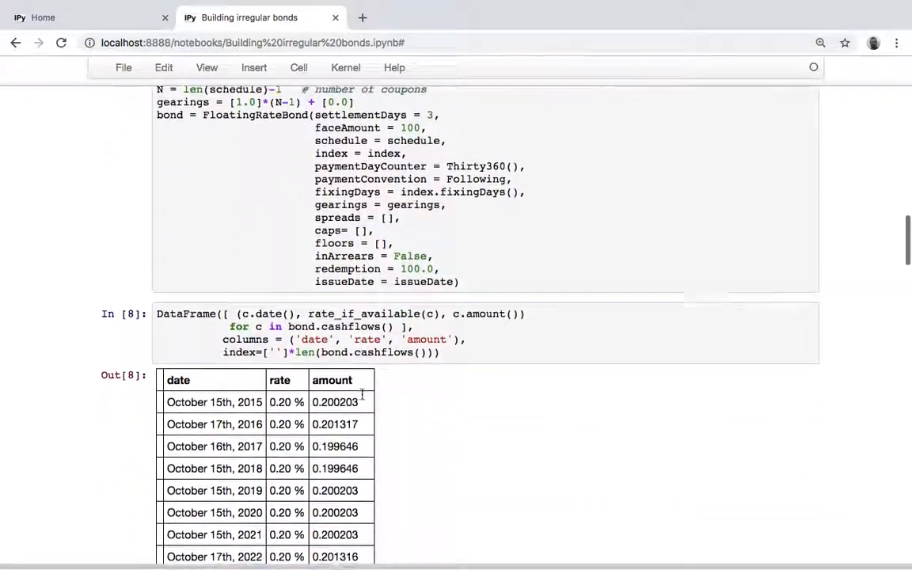
scroll("down", 3)
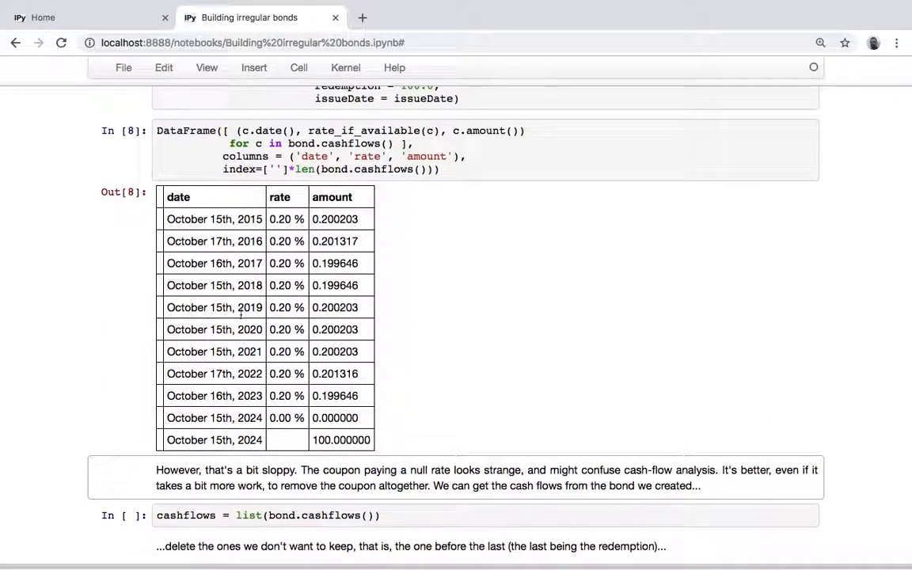
mouse_move(361, 509)
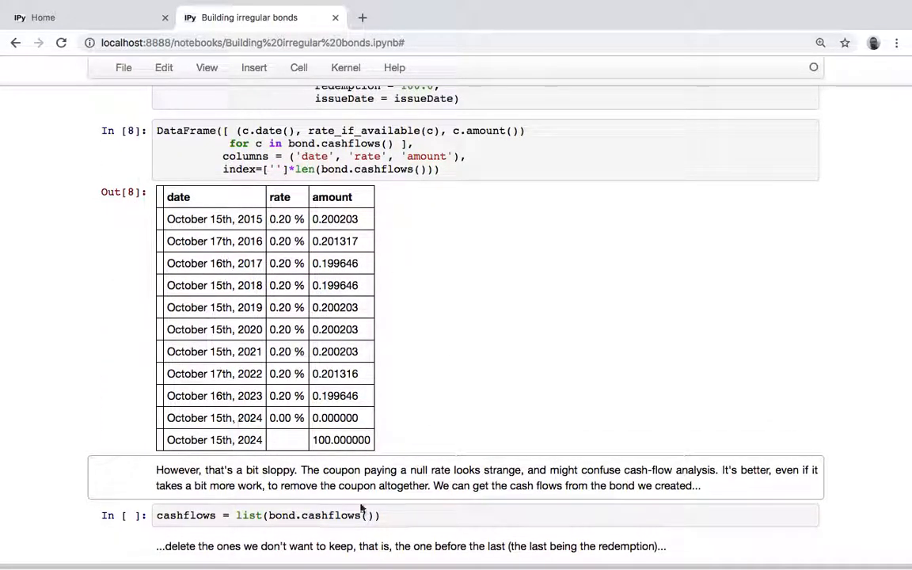
mouse_move(514, 332)
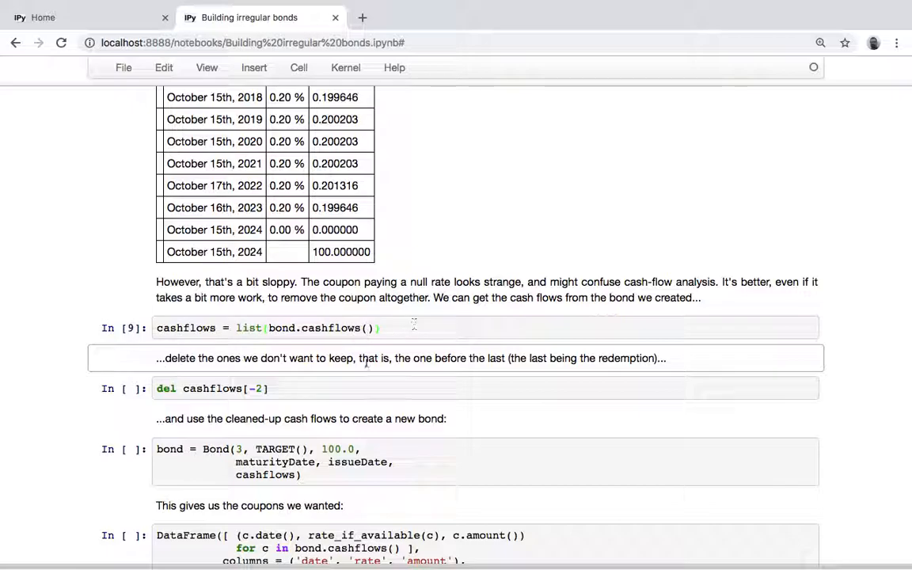
scroll("down", 3)
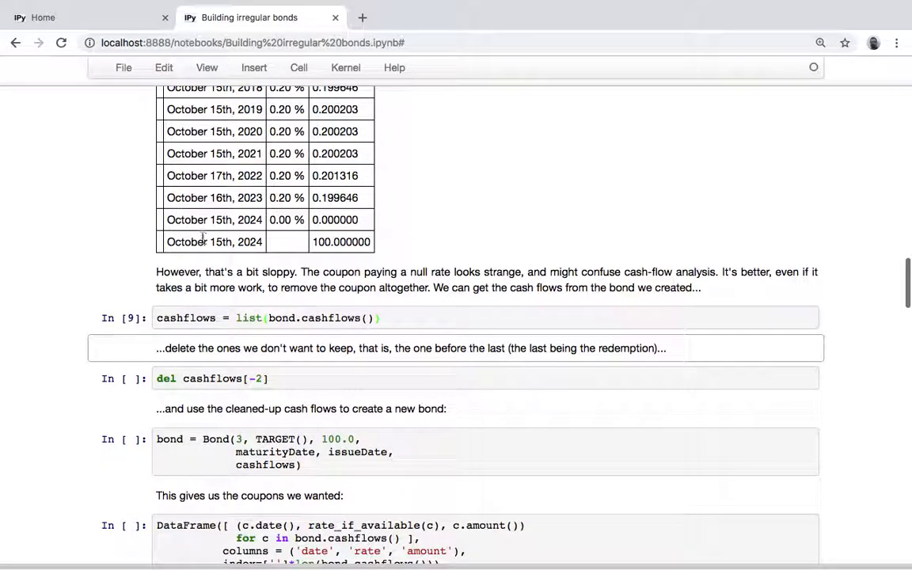
scroll("up", 3)
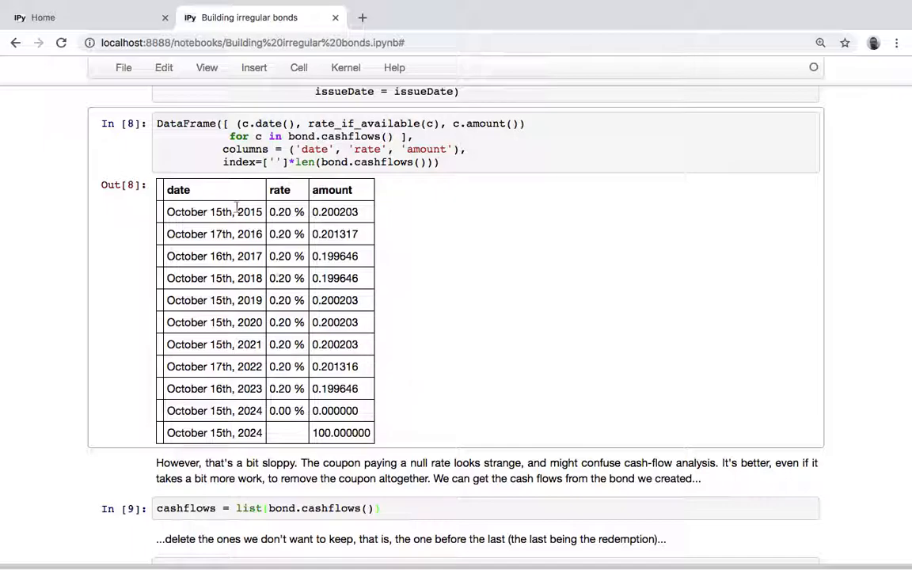
scroll("down", 3)
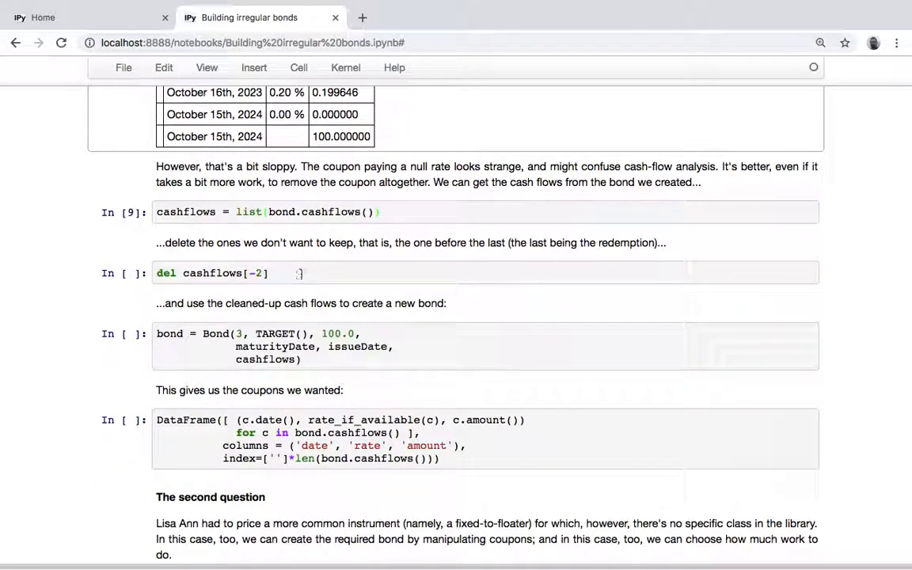
Run the 'del cashflows[-2]' cell dropping the null coupon and move to the Bond(...) cell.
left_click(301, 273)
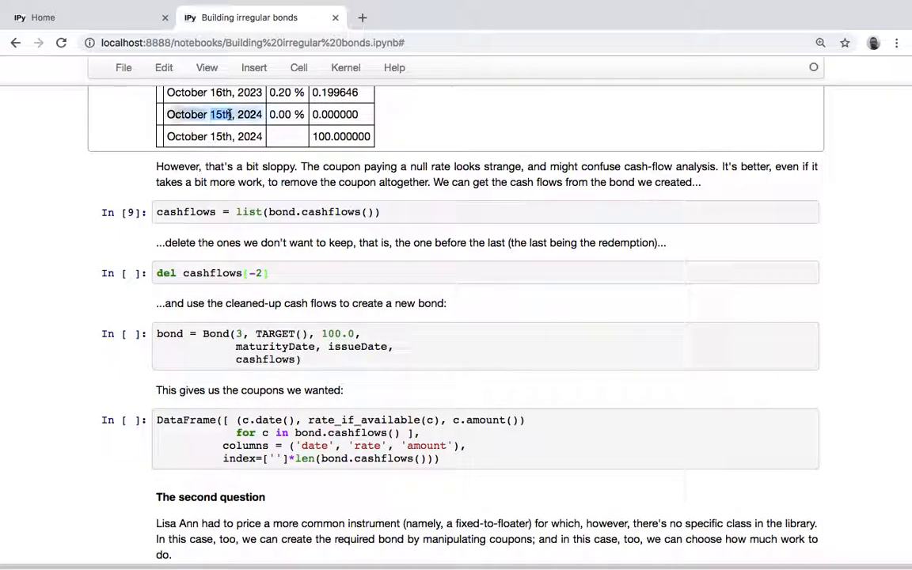
left_click(307, 272)
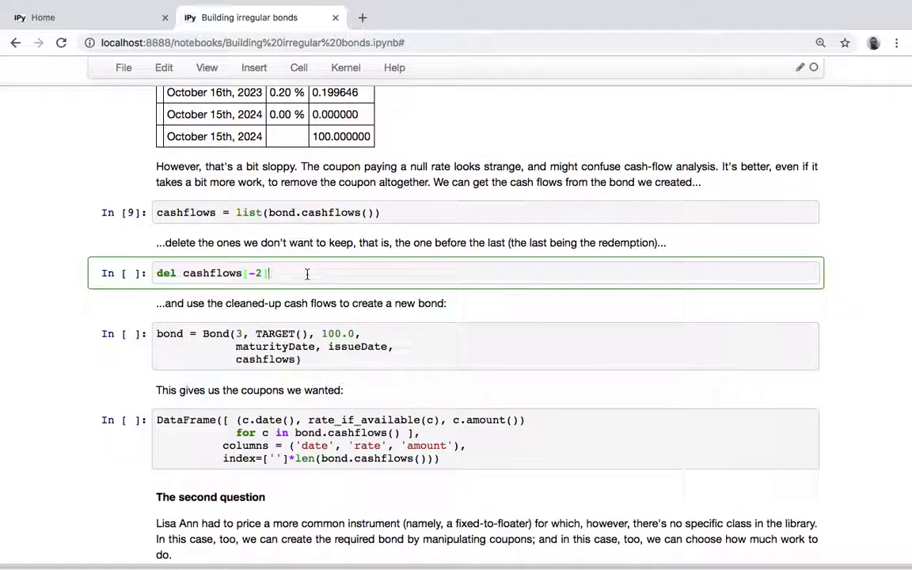
key("Shift+Enter")
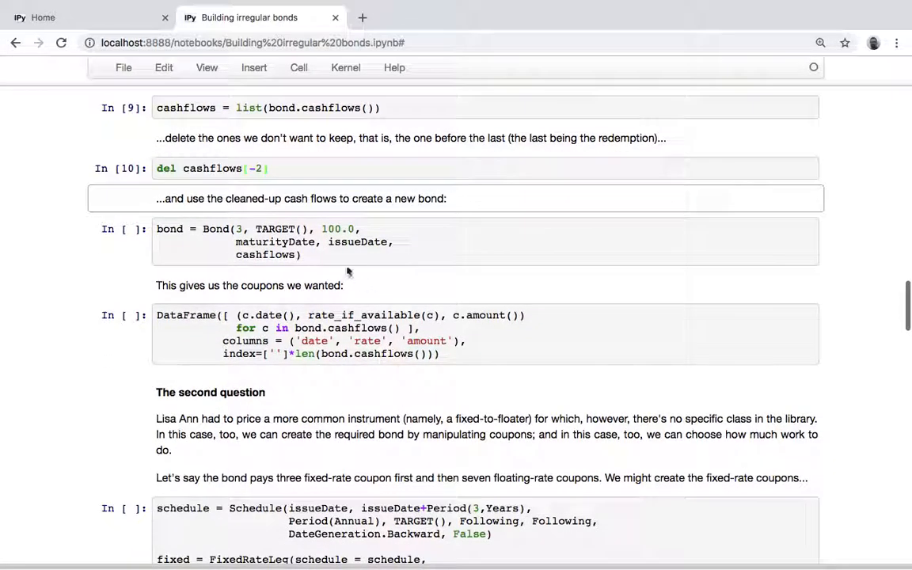
left_click(301, 253)
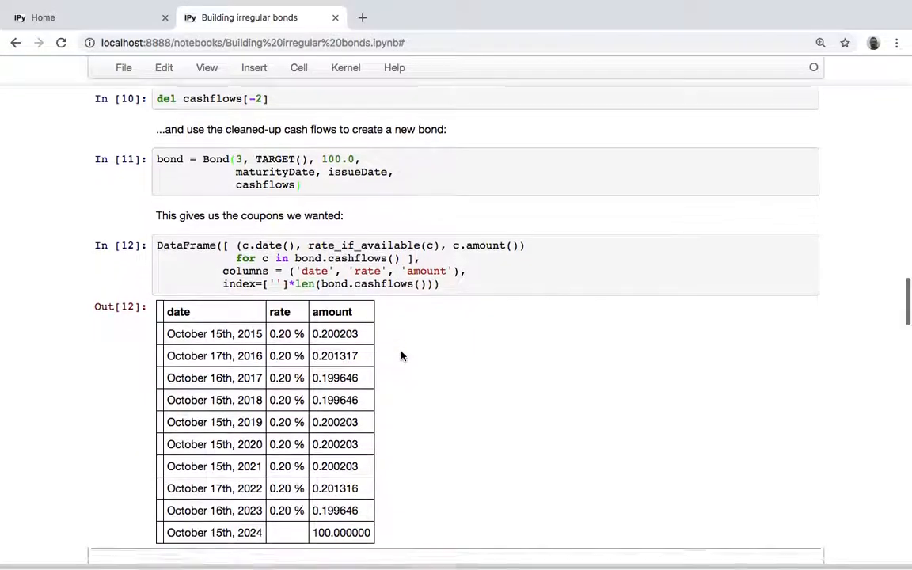
Run the DataFrame cell showing 0.20% coupons and the 100.000000 redemption in 2024.
scroll("down", 3)
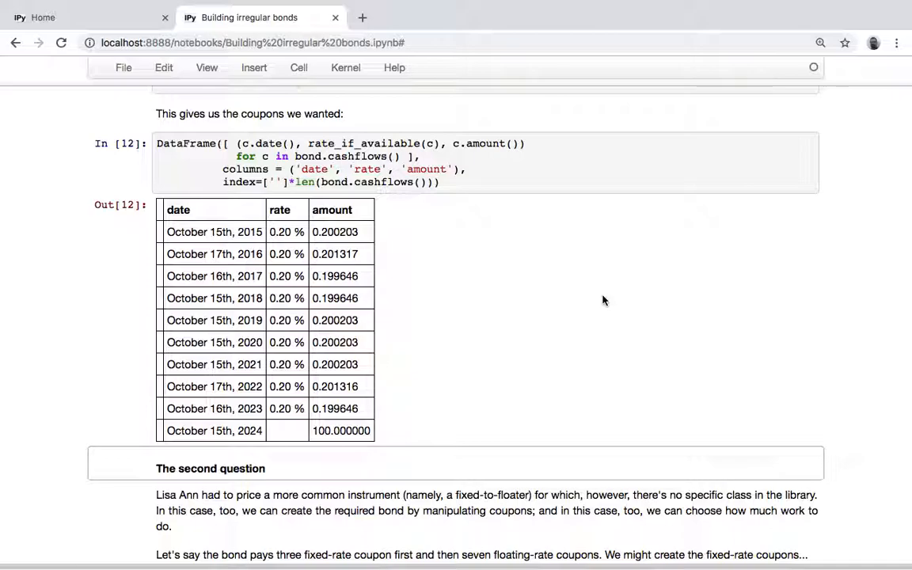
Scroll to 'The second question' and run the Schedule/FixedRateLeg cell with 2% annual coupons.
scroll("down", 3)
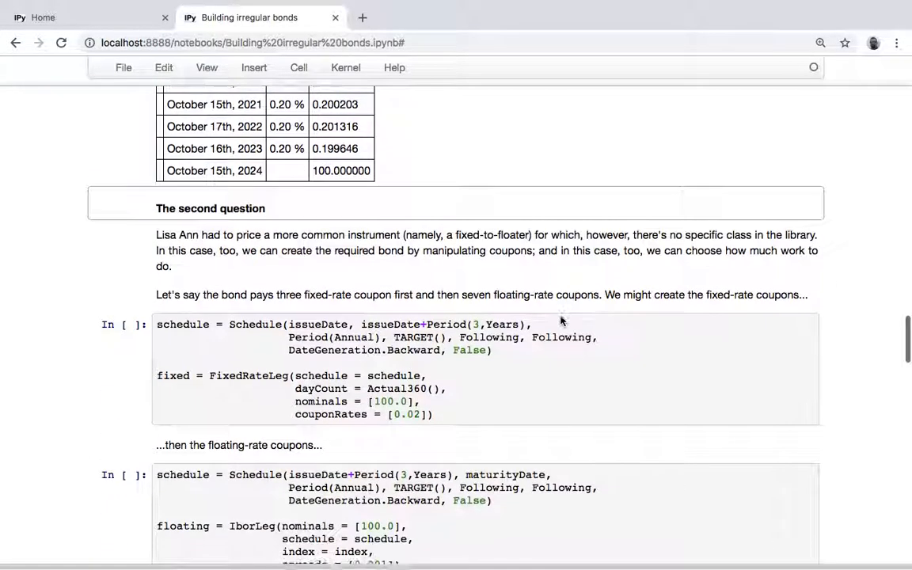
scroll("down", 3)
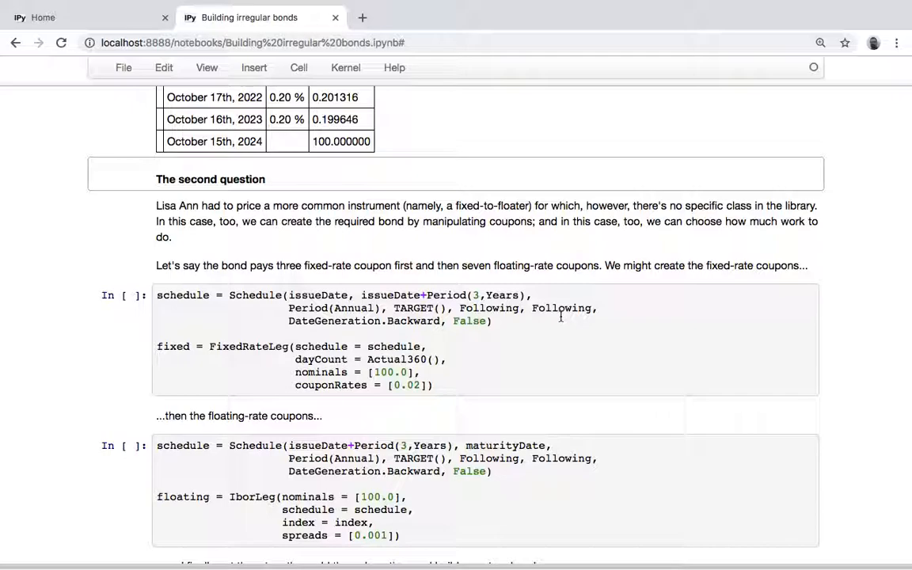
scroll("down", 3)
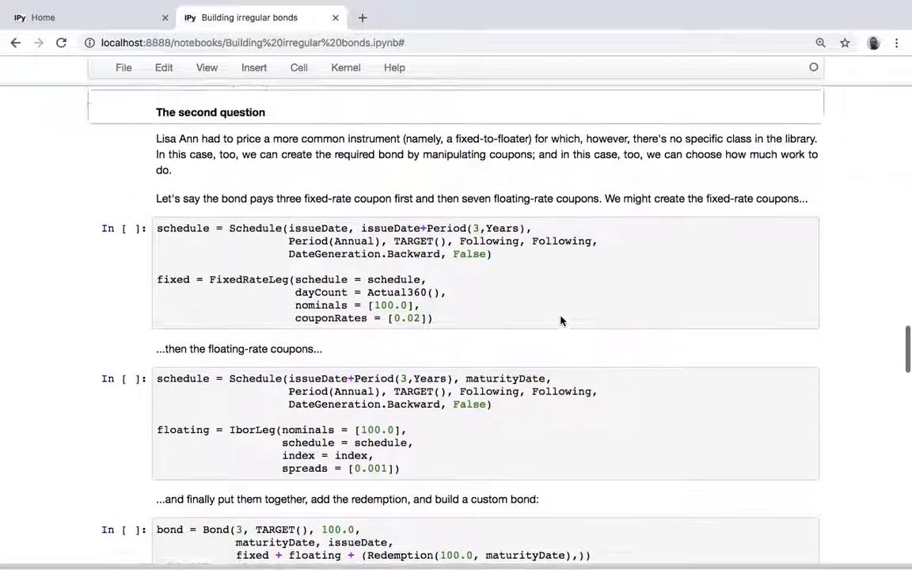
scroll("up", 3)
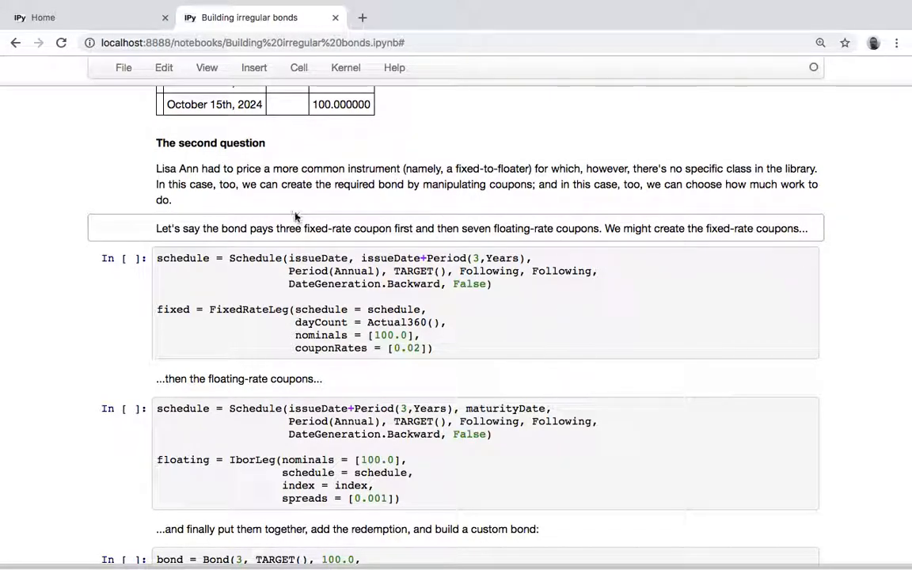
mouse_move(333, 197)
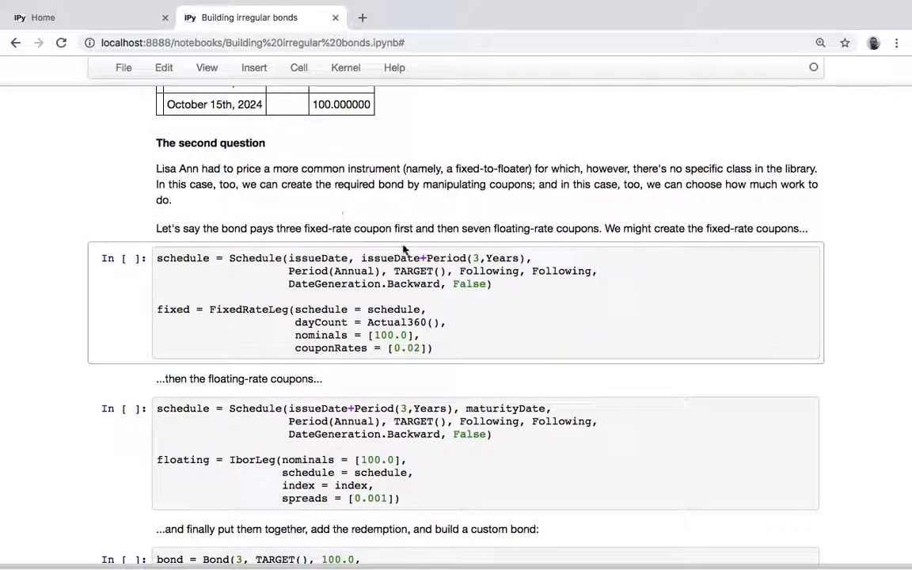
scroll("down", 3)
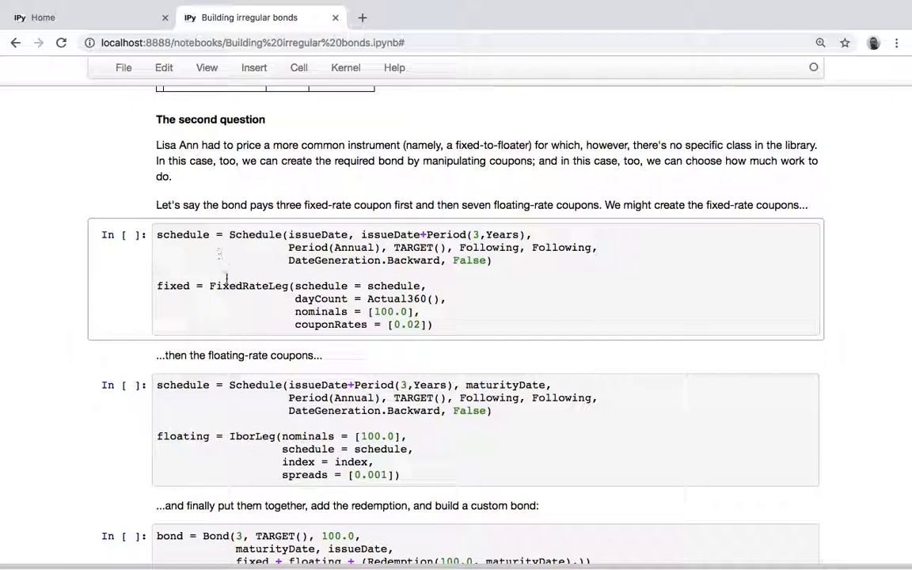
mouse_move(285, 220)
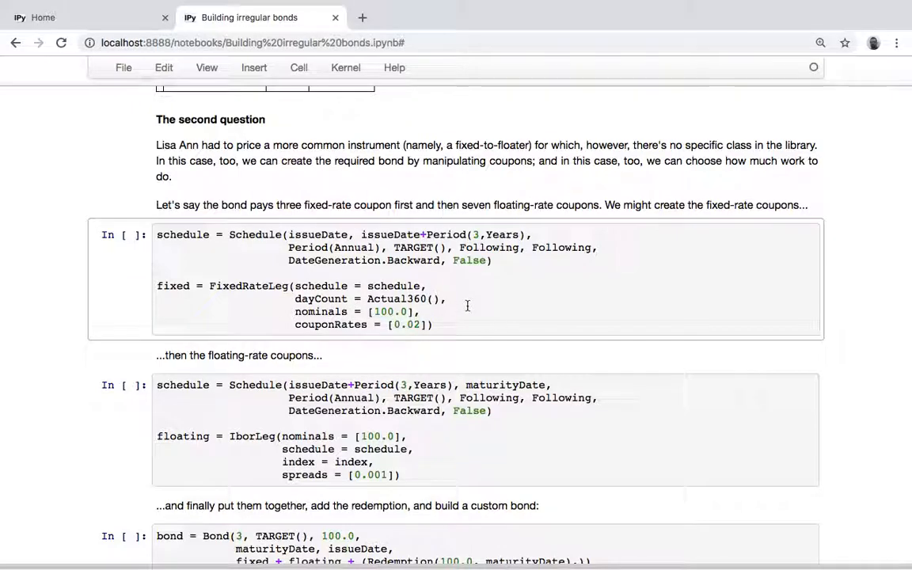
scroll("down", 3)
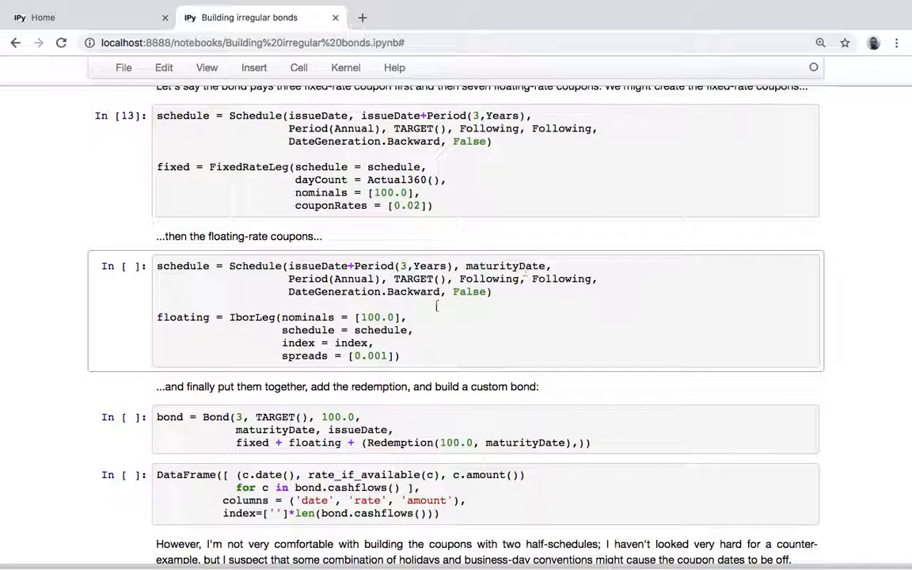
Run the IborLeg cell and select the Bond cell assembling the custom bond.
key("ctrl+s")
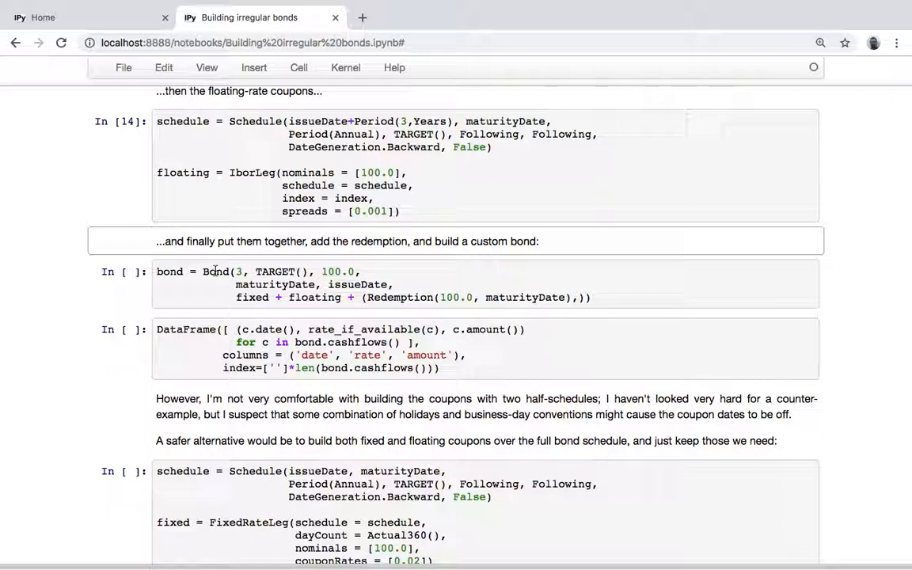
left_click(204, 290)
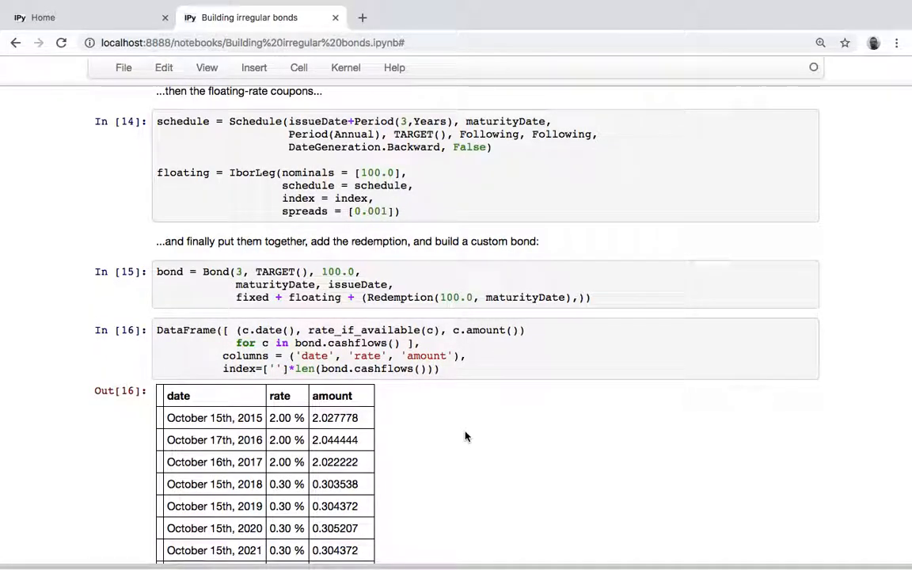
scroll("down", 3)
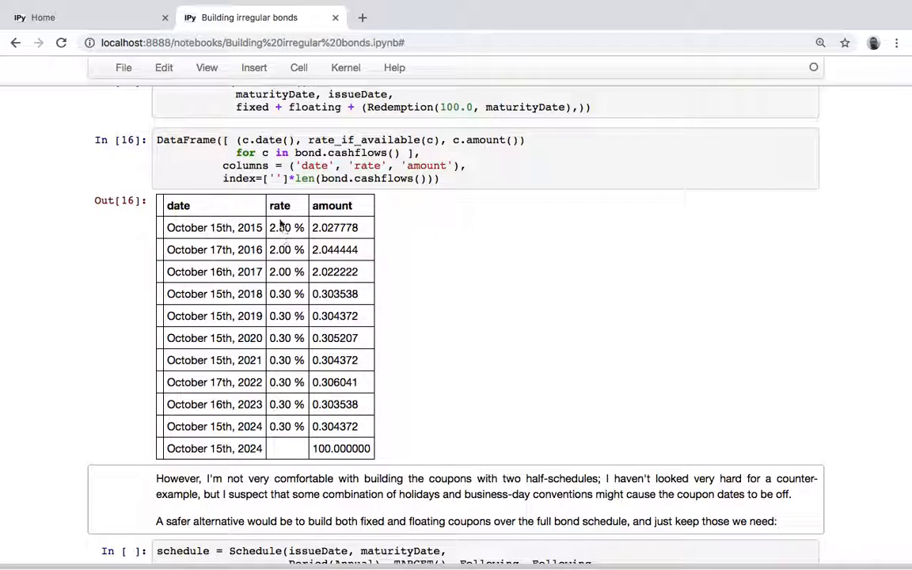
mouse_move(285, 437)
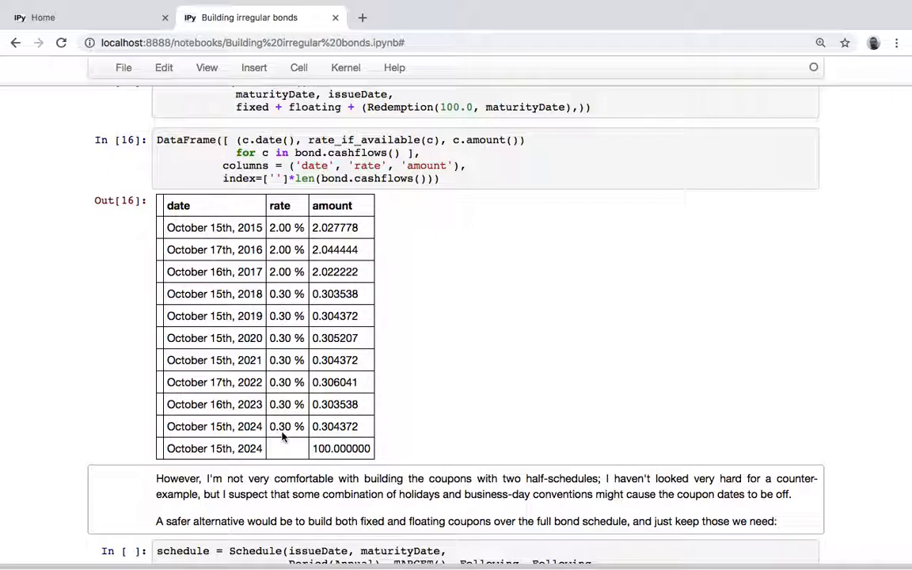
mouse_move(440, 447)
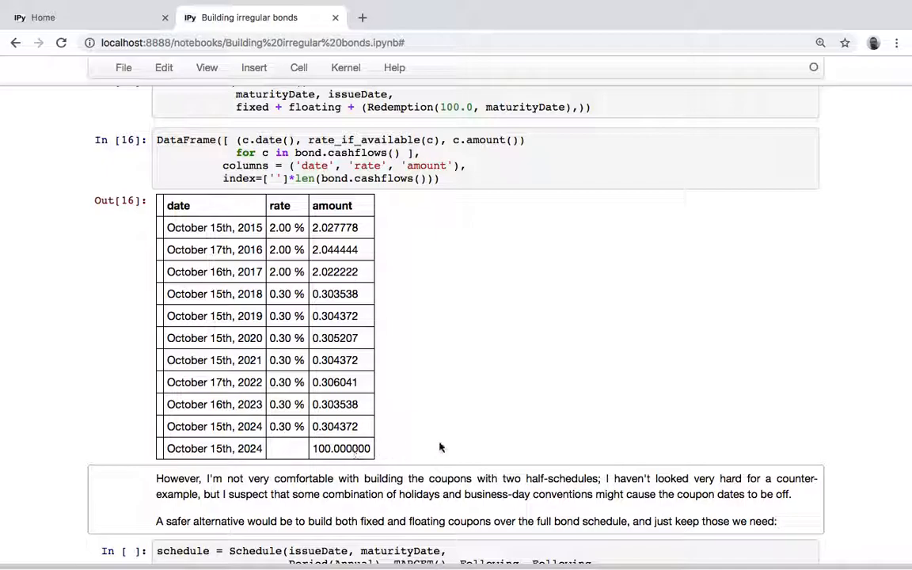
scroll("up", 3)
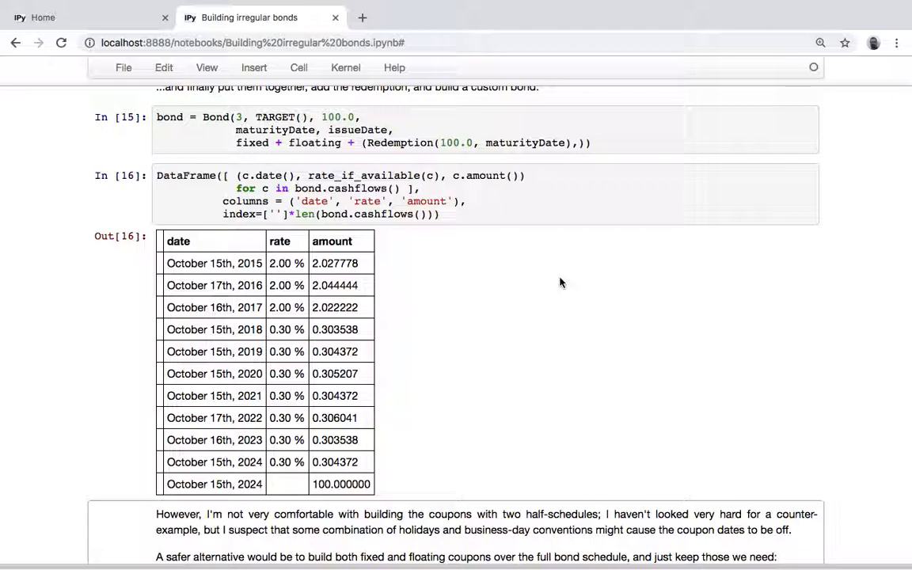
scroll("up", 3)
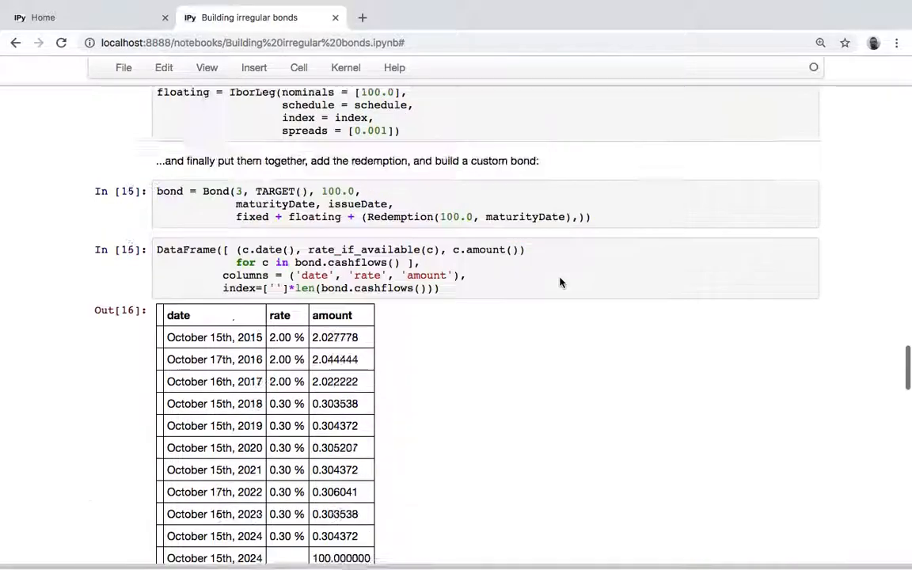
scroll("up", 3)
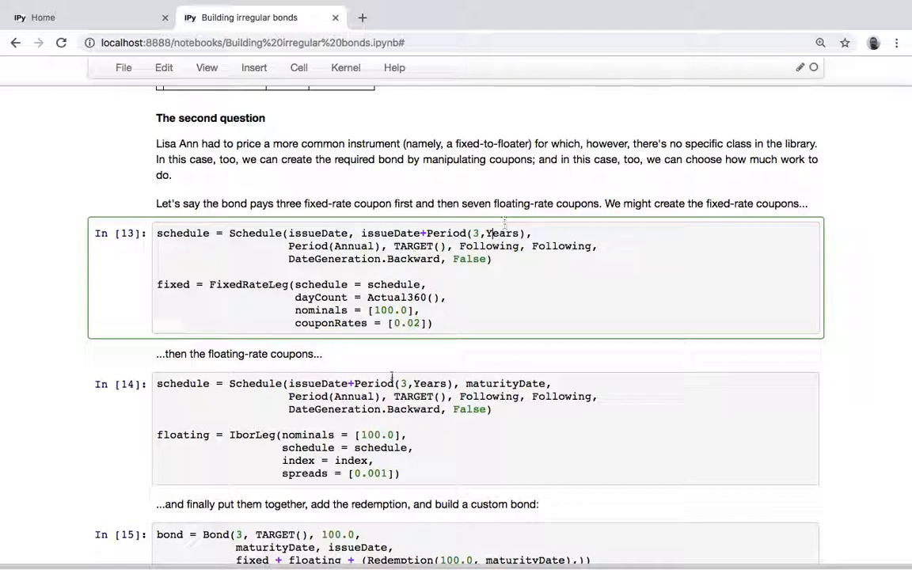
scroll("down", 3)
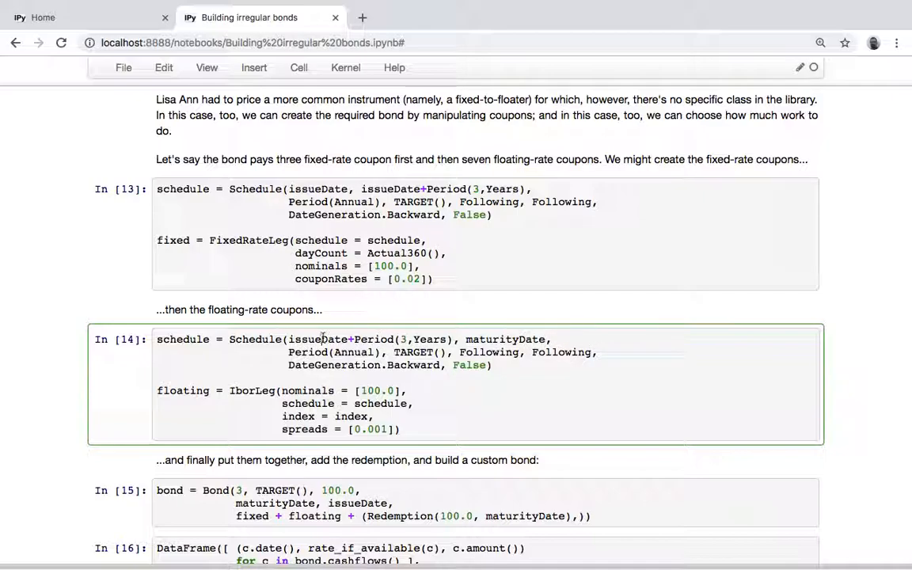
double_click(317, 339)
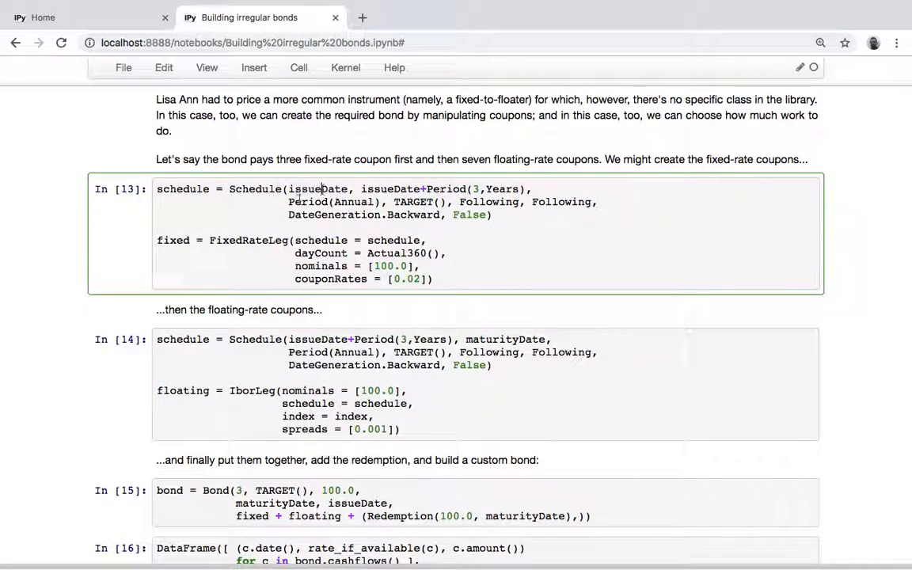
scroll("down", 3)
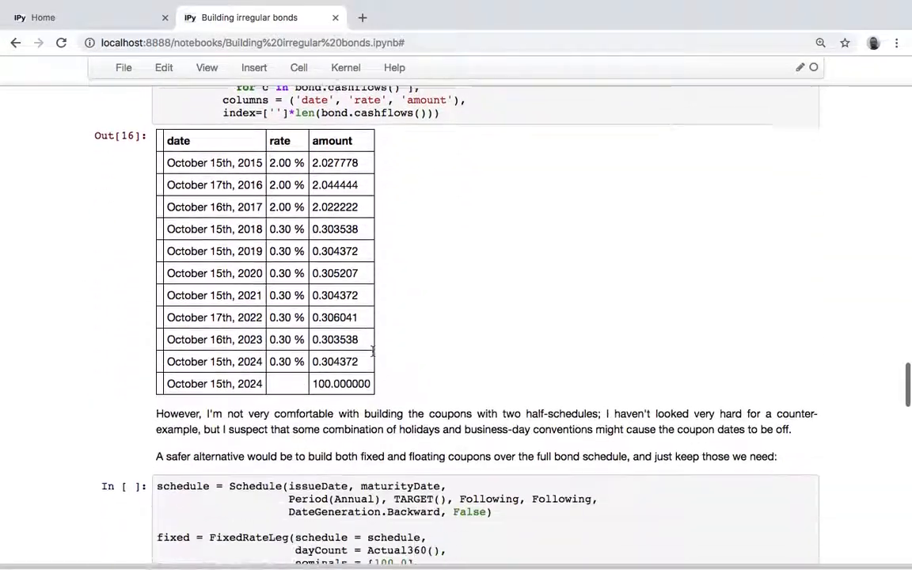
Run cells 17–19: both legs over the full schedule, the Bond, and its 2.00%/0.30% cash-flow table.
scroll("down", 3)
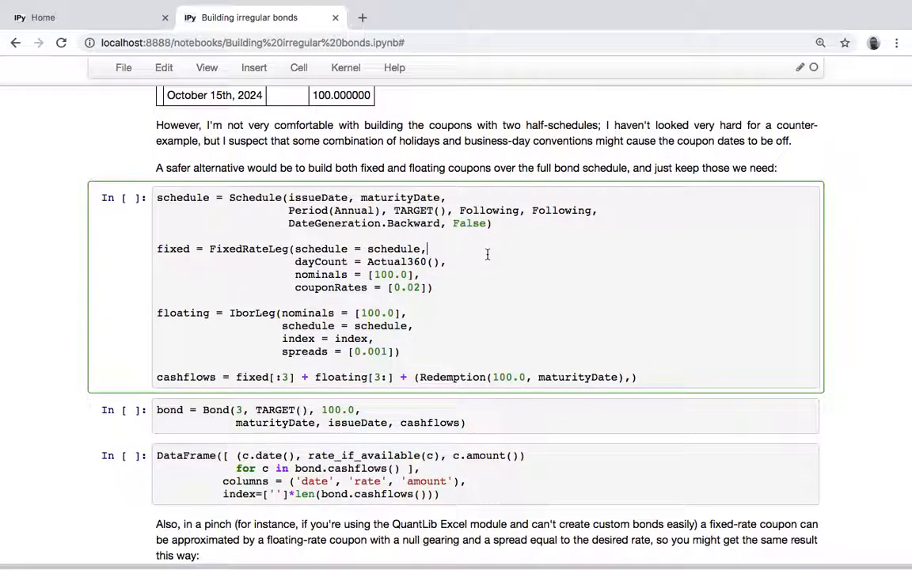
double_click(184, 197)
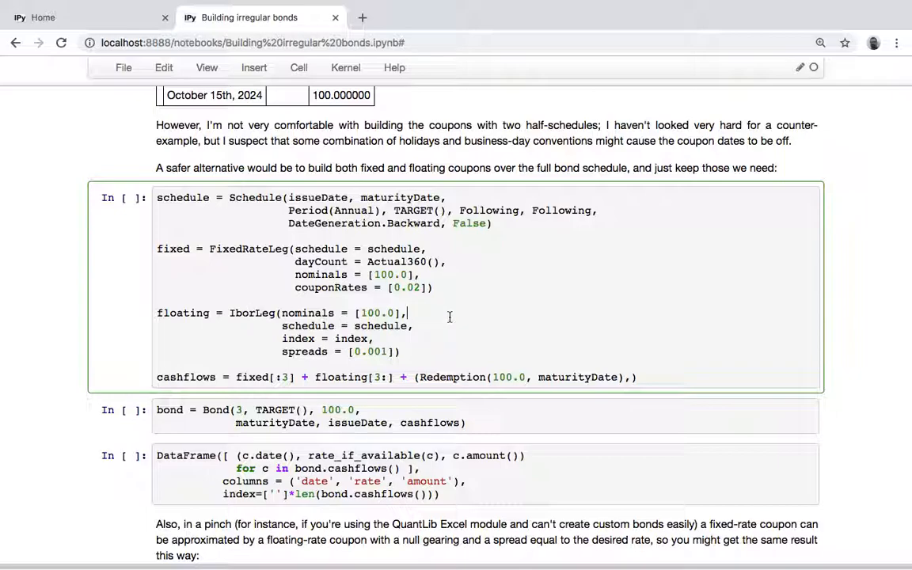
scroll("down", 3)
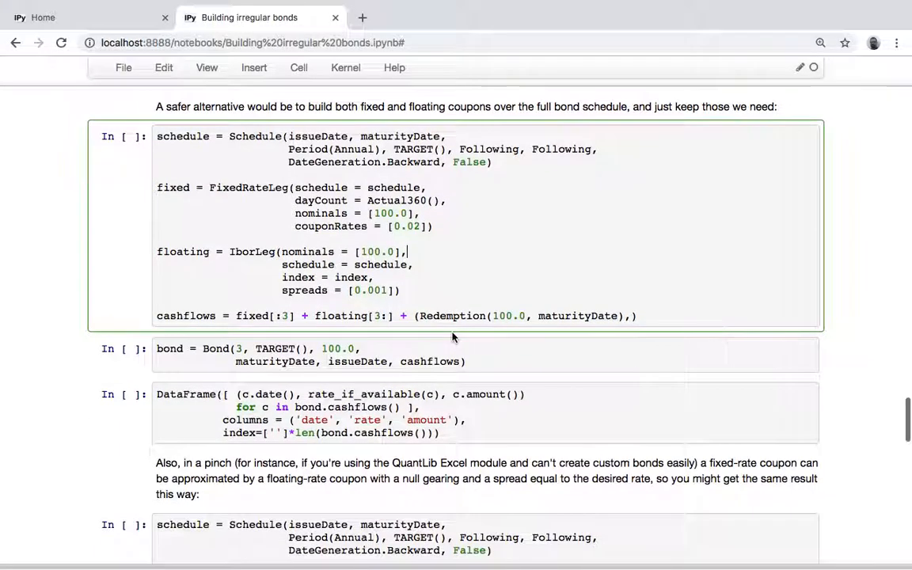
mouse_move(331, 209)
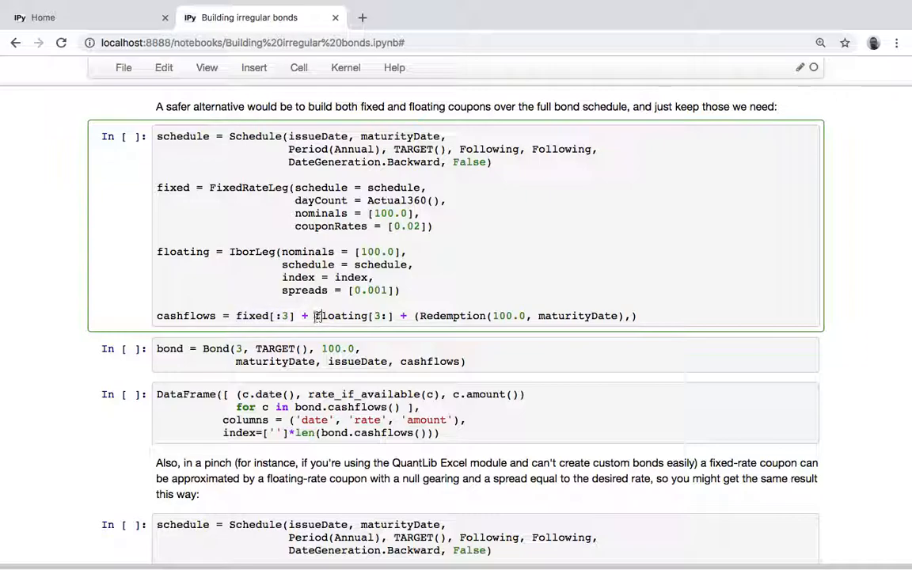
double_click(340, 316)
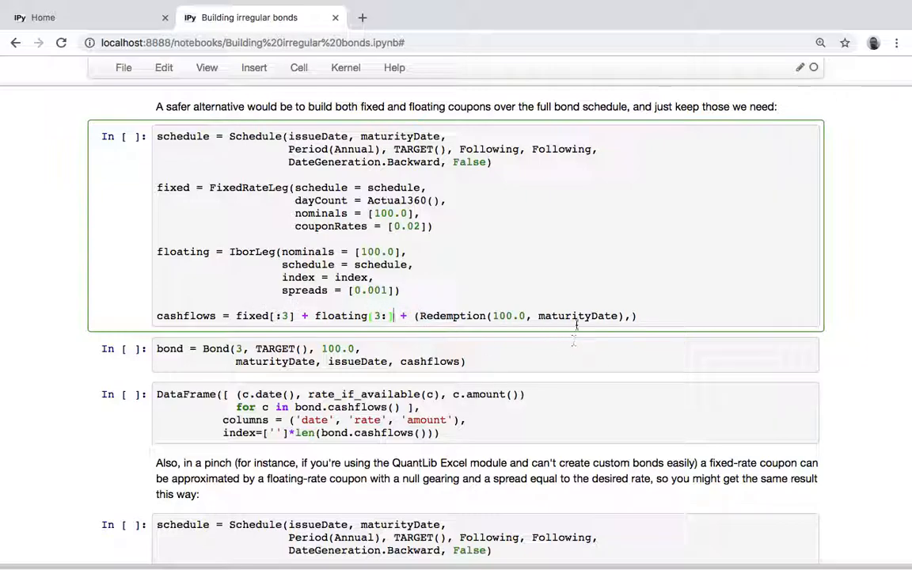
mouse_move(538, 244)
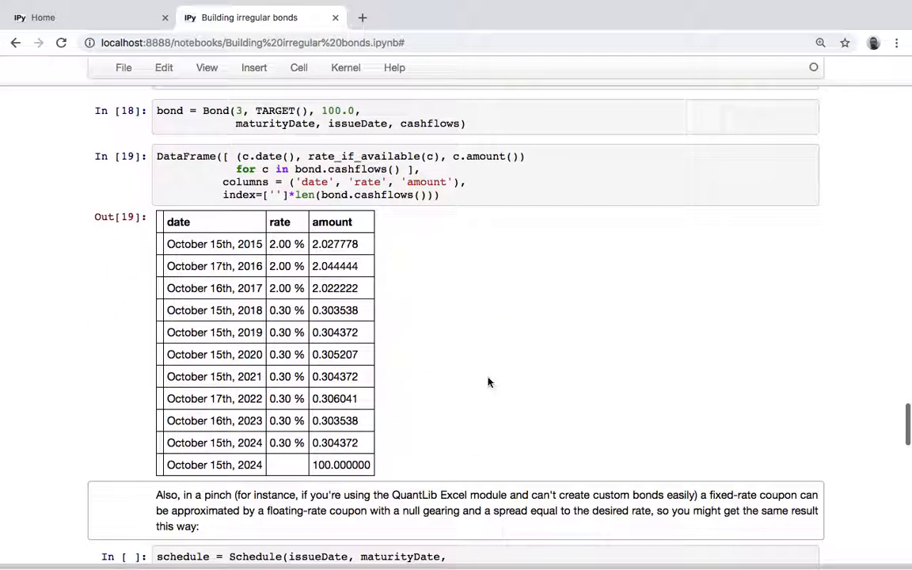
key("ctrl+s")
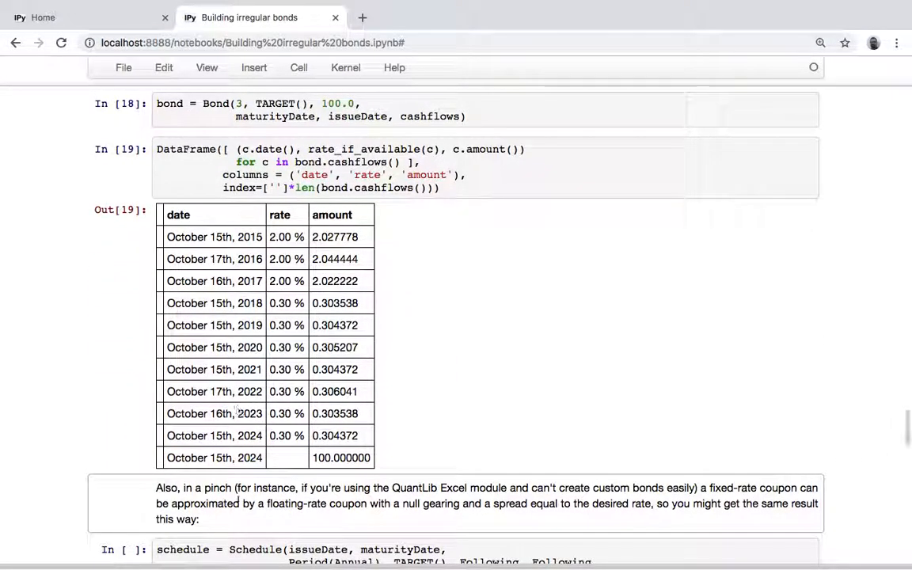
mouse_move(529, 332)
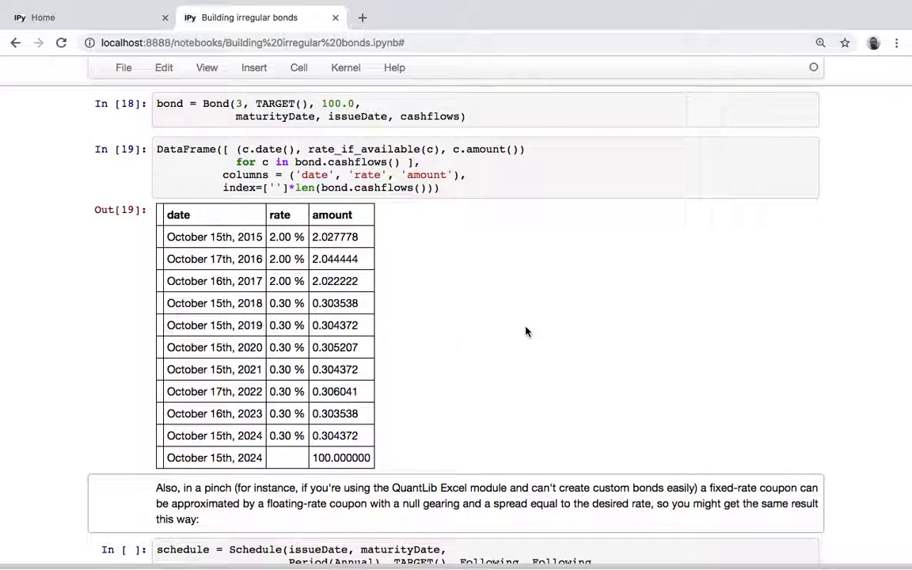
Scroll down to 'The third question' with its curve, schedule and Euribor leg cells.
scroll("up", 3)
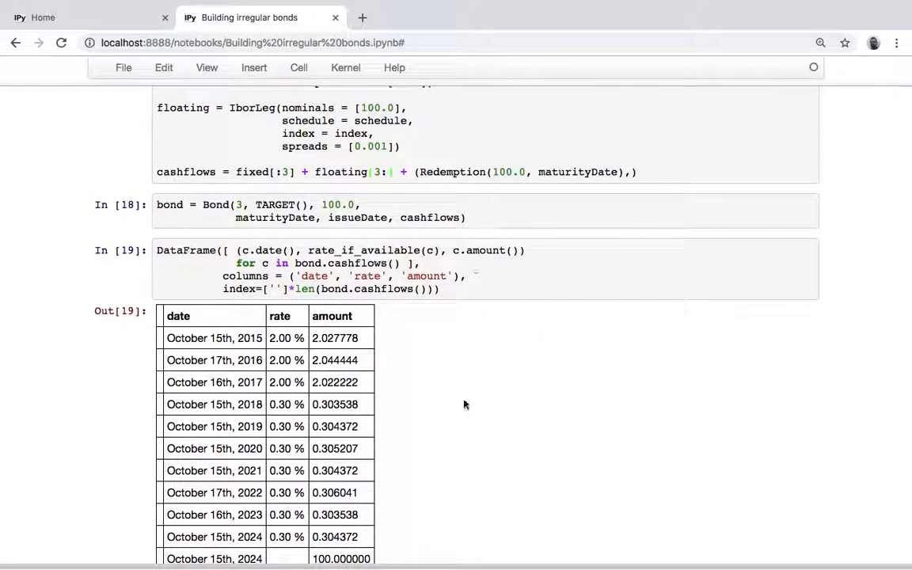
scroll("down", 3)
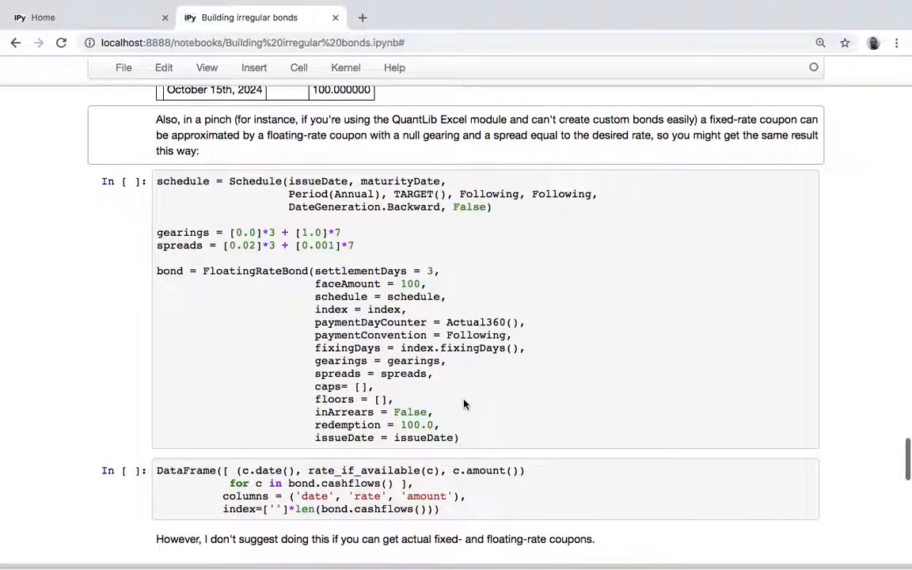
scroll("down", 3)
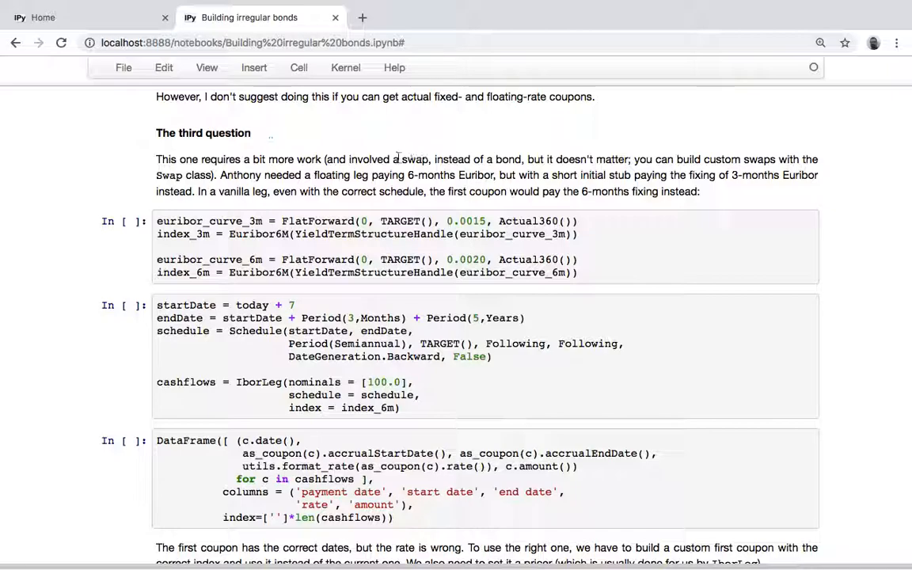
left_click(396, 174)
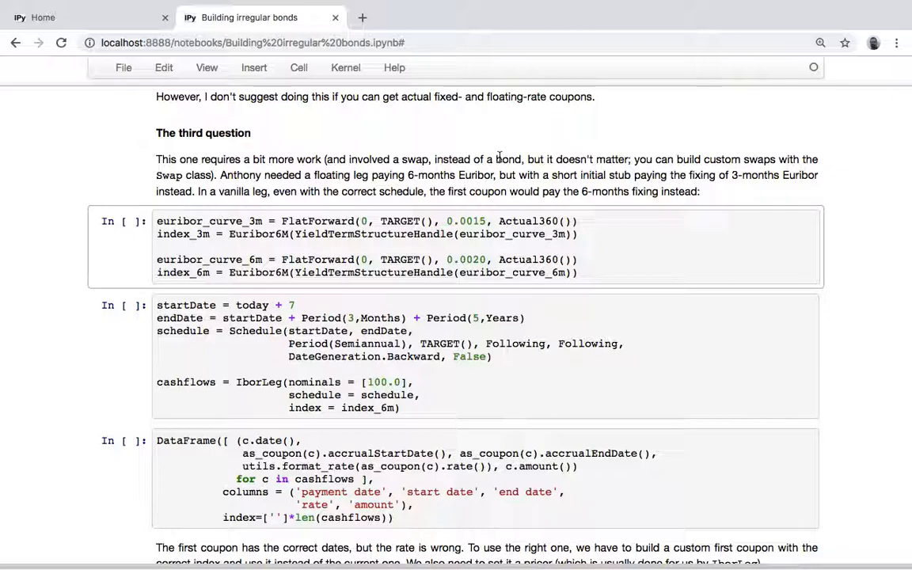
mouse_move(607, 168)
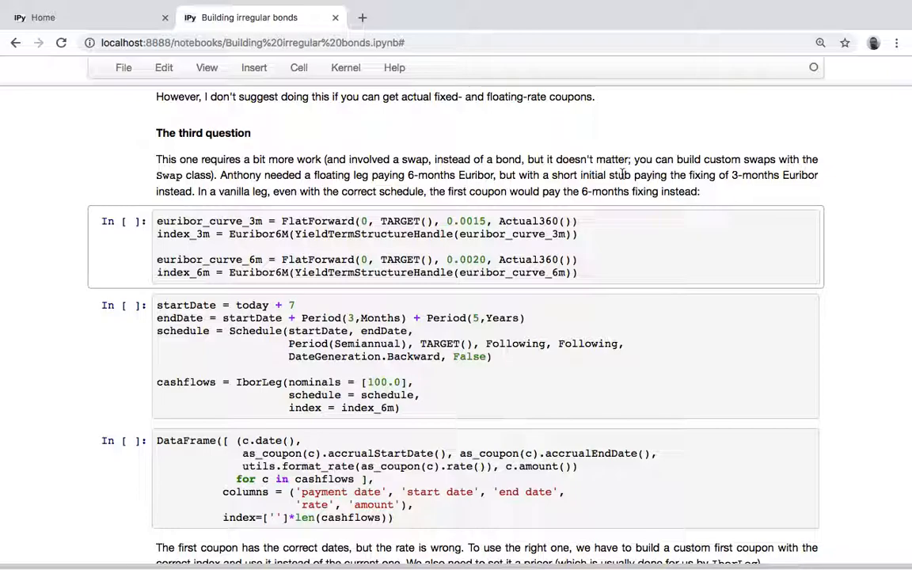
mouse_move(744, 188)
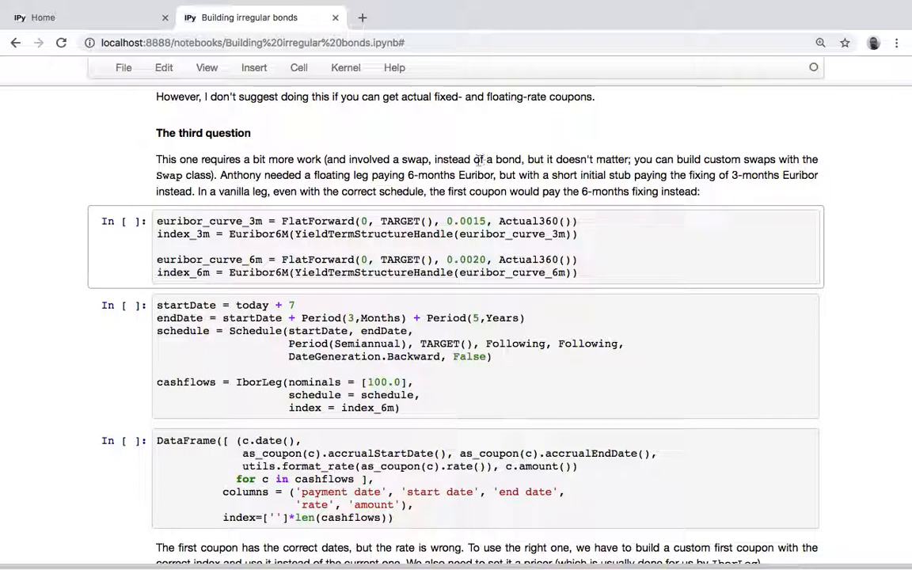
mouse_move(500, 187)
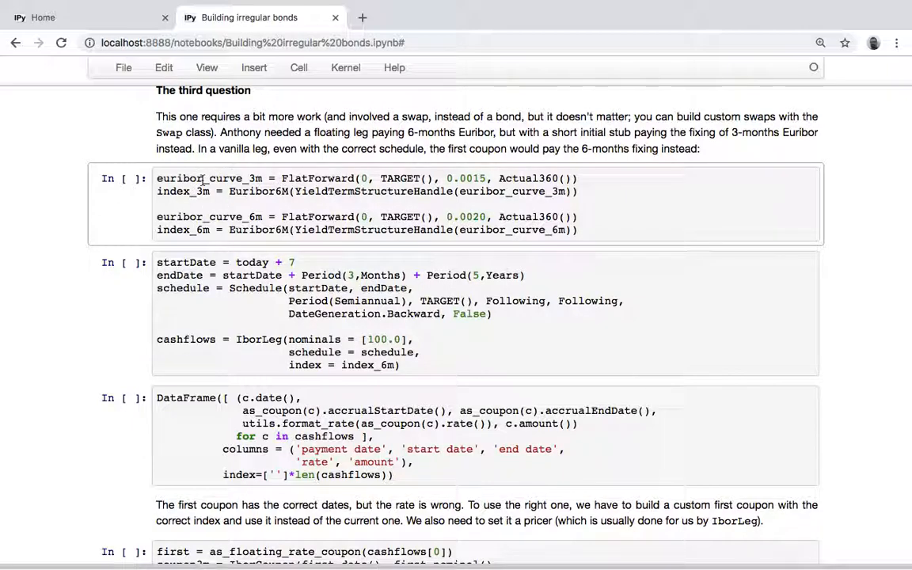
Run the flat 3- and 6-month Euribor curve cell, move to the swap schedule cell and save the notebook.
left_click(237, 197)
type("3")
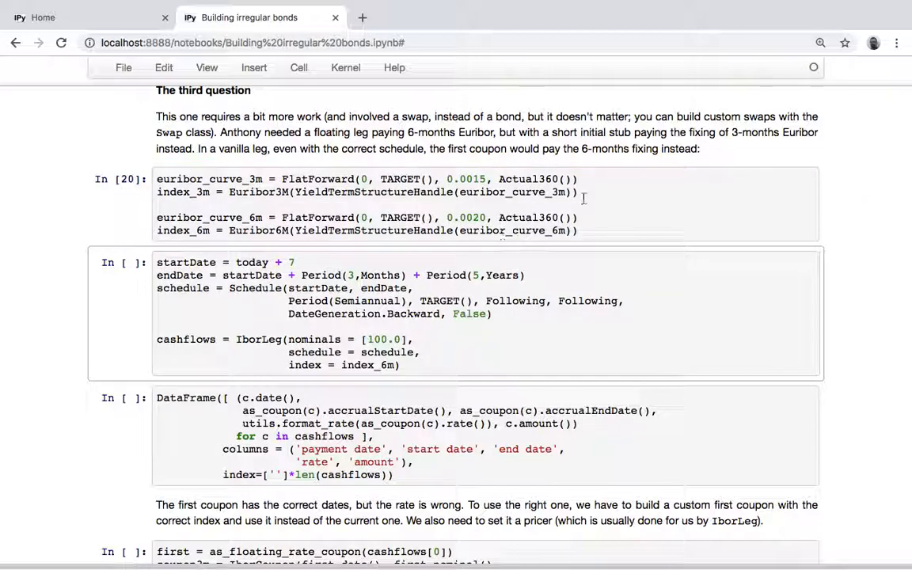
scroll("down", 3)
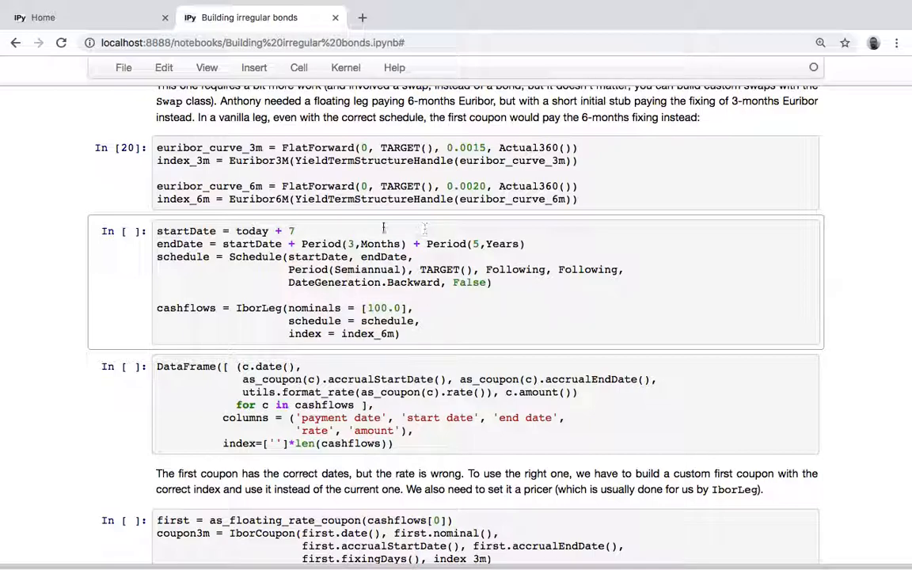
double_click(187, 231)
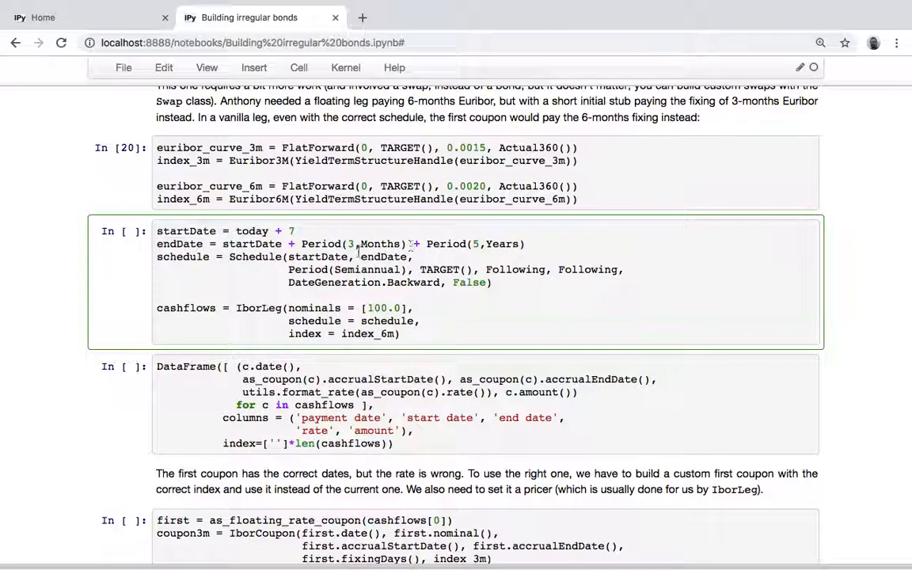
key("ctrl+s")
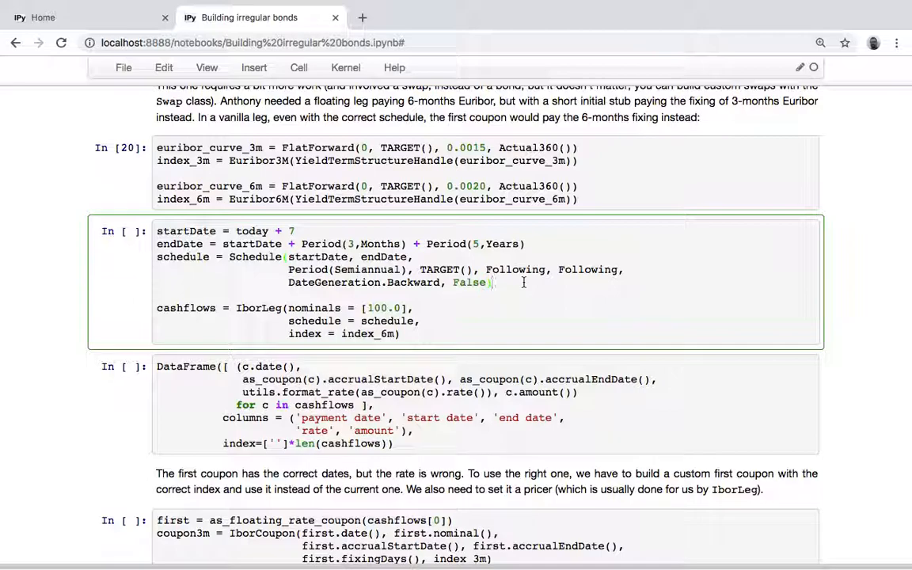
mouse_move(548, 307)
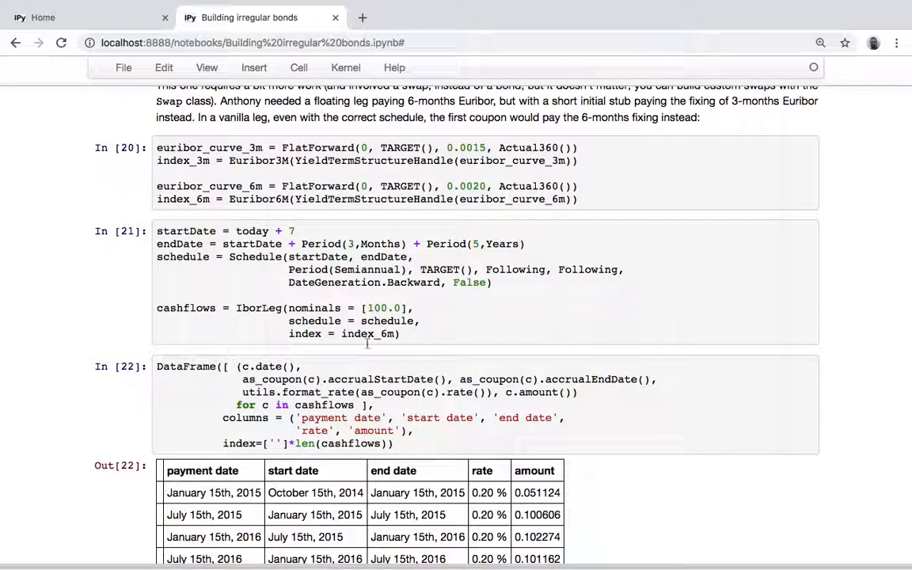
scroll("down", 3)
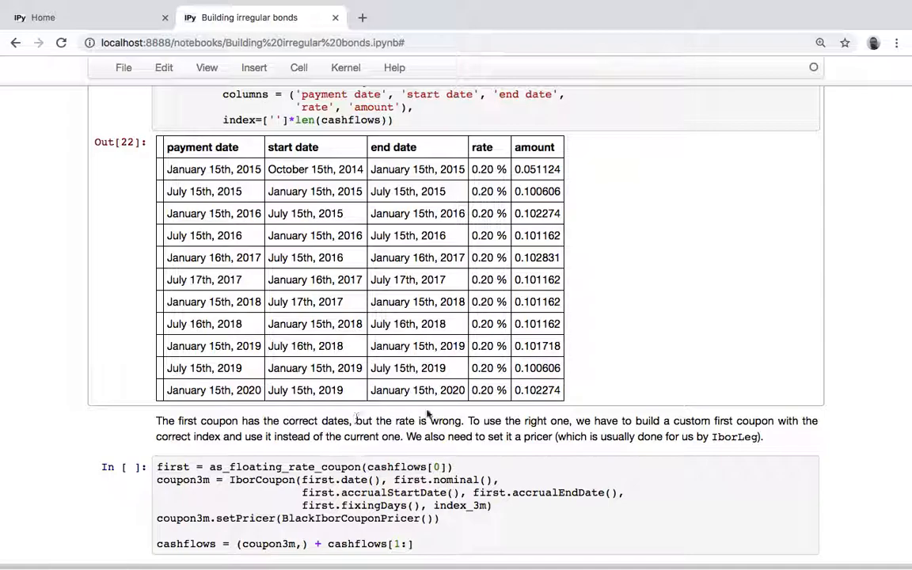
mouse_move(458, 204)
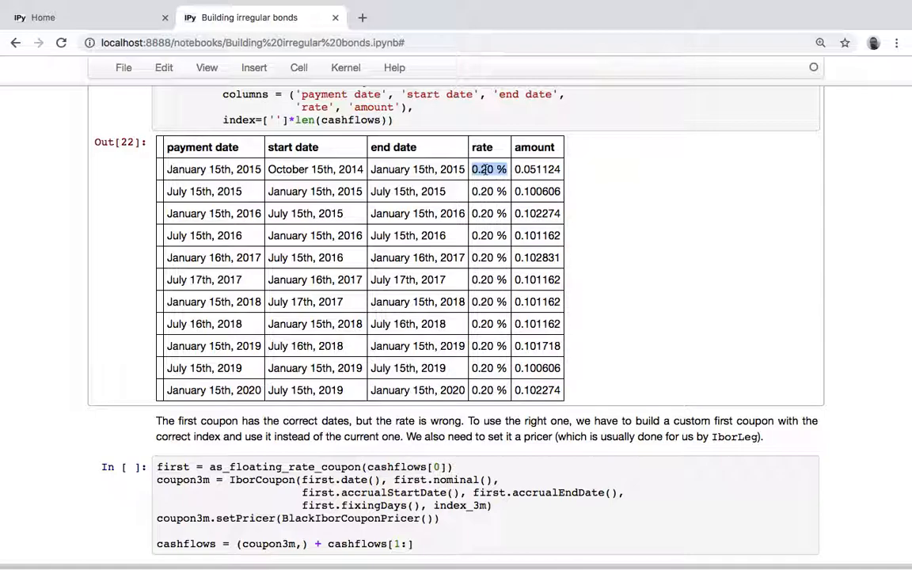
scroll("up", 3)
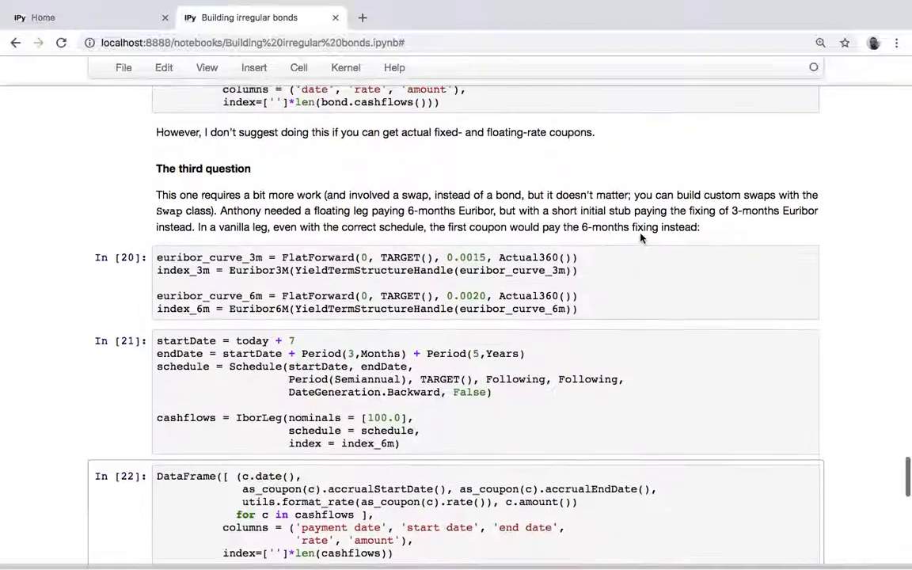
scroll("up", 3)
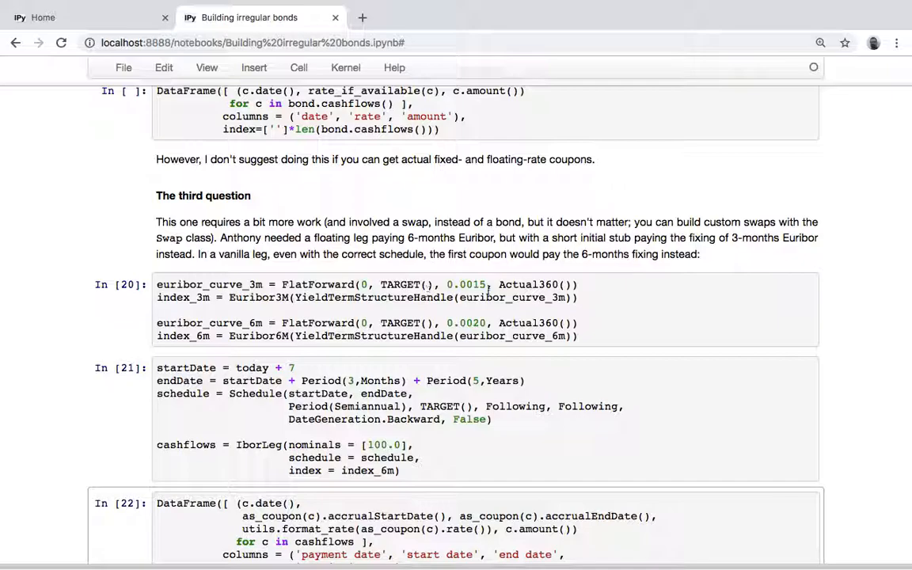
left_click(475, 285)
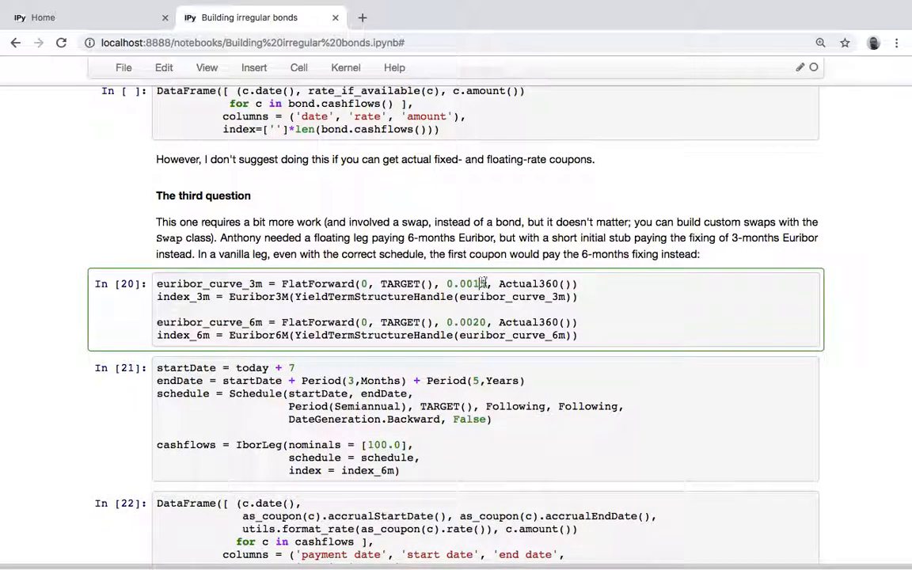
scroll("down", 3)
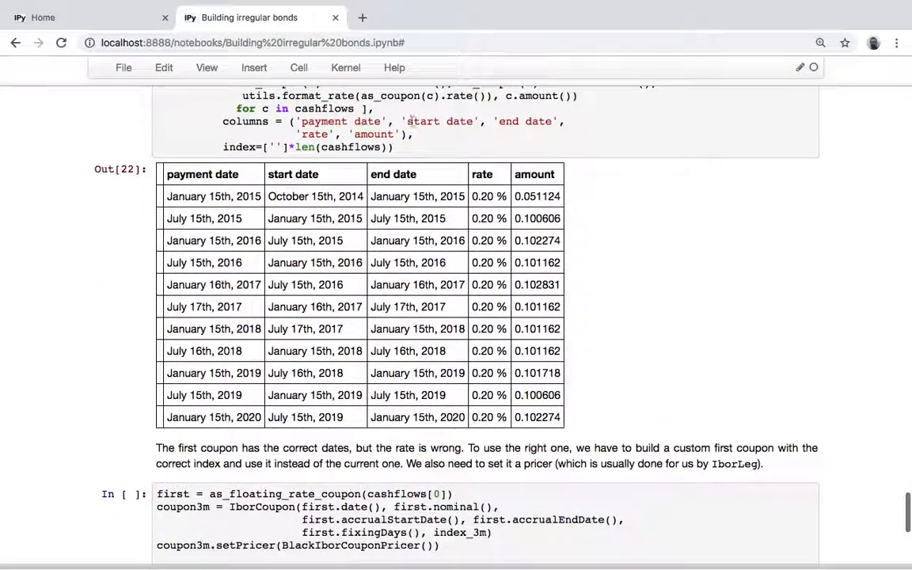
scroll("down", 3)
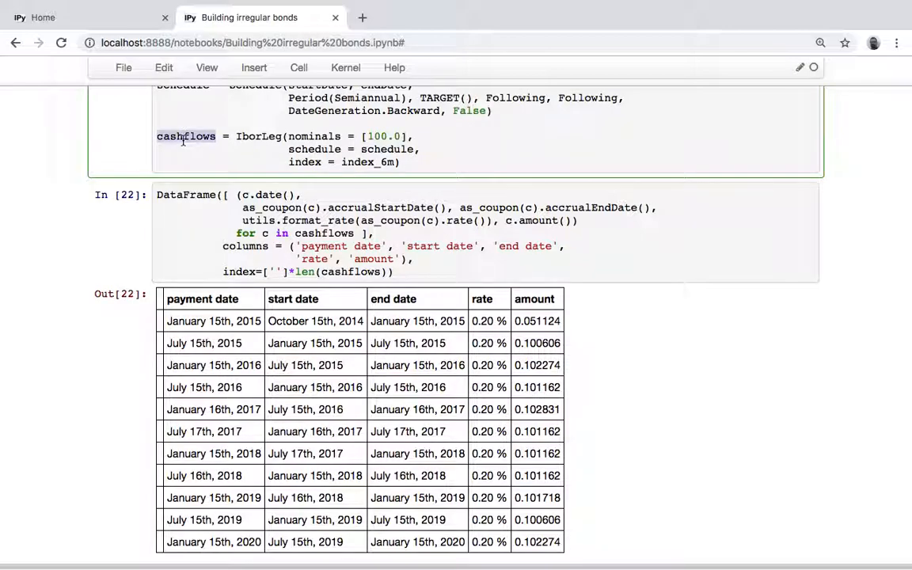
Run the custom 3-month Euribor first-coupon cell and the DataFrame cell, giving 0.15% then 0.20% coupons.
scroll("down", 3)
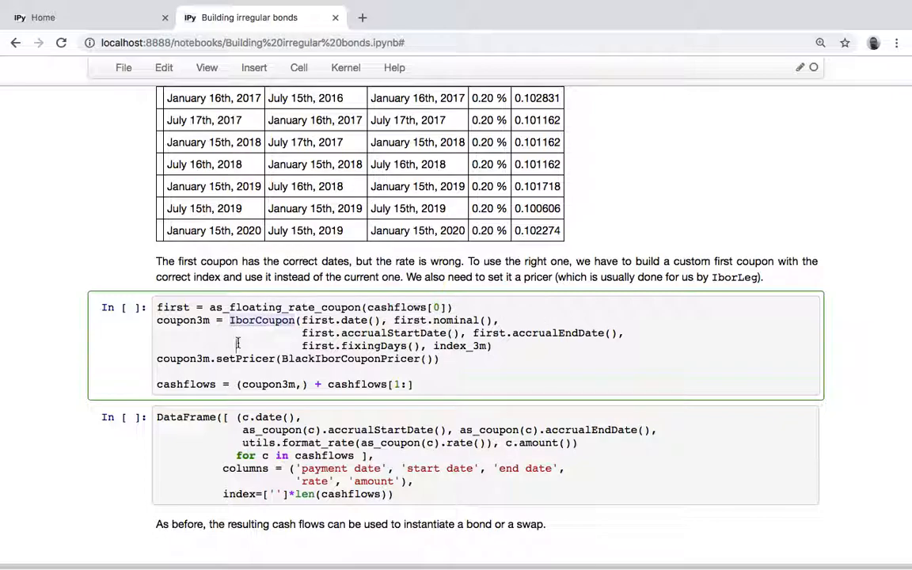
double_click(463, 345)
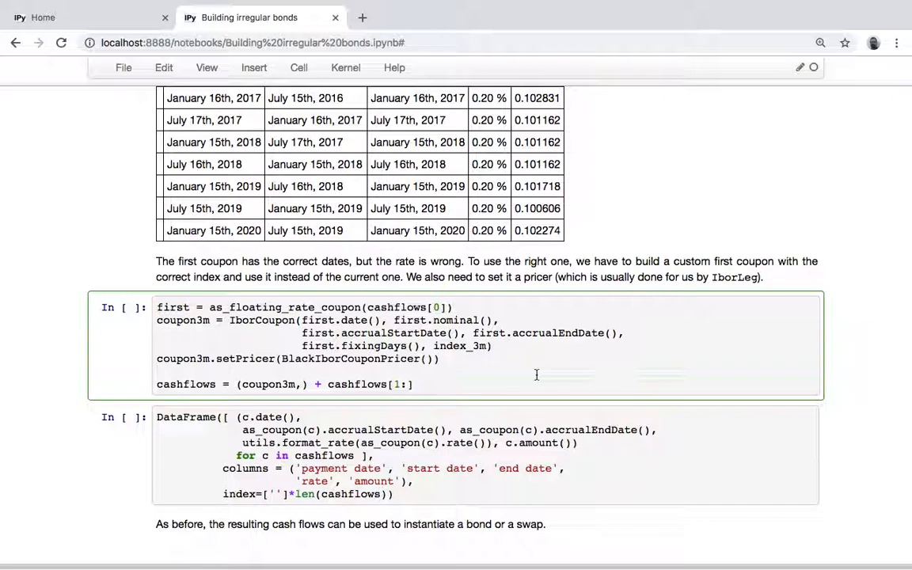
scroll("down", 3)
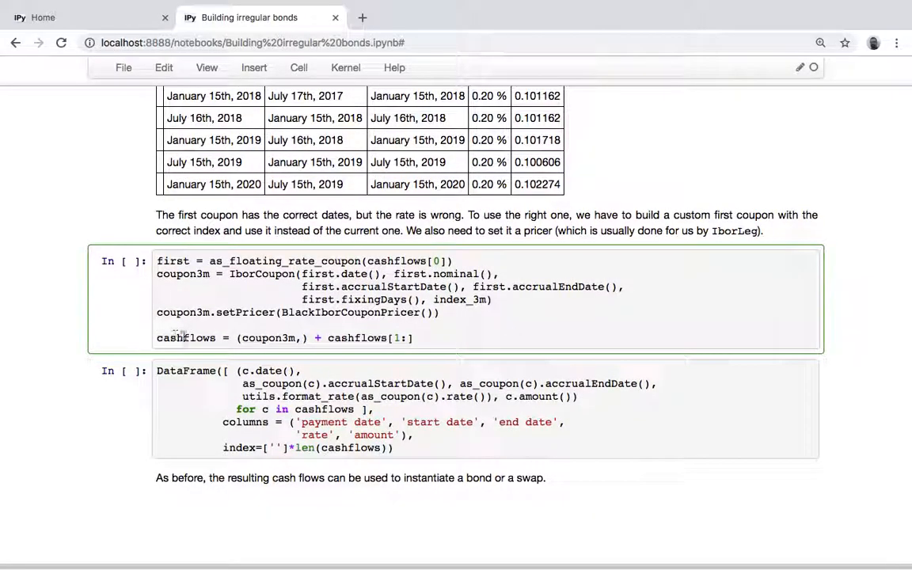
mouse_move(187, 339)
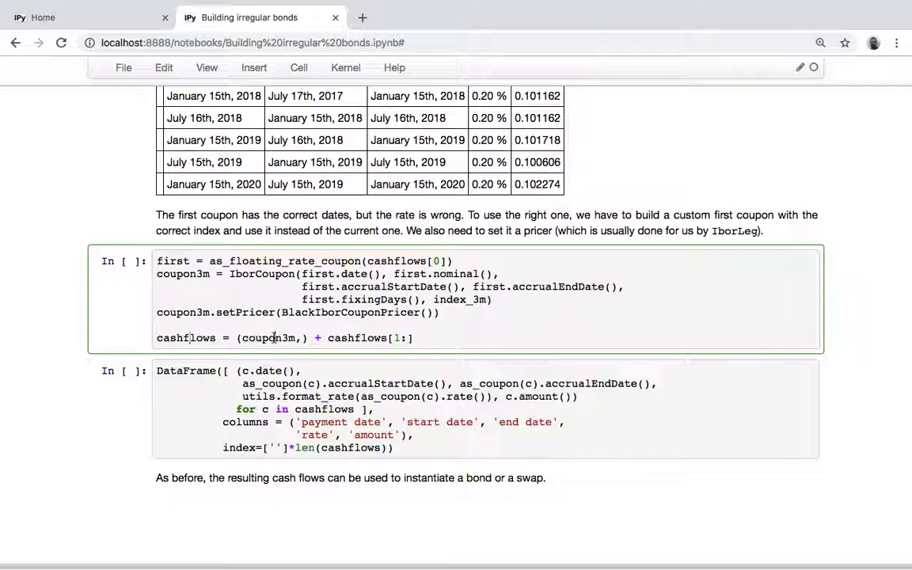
double_click(182, 274)
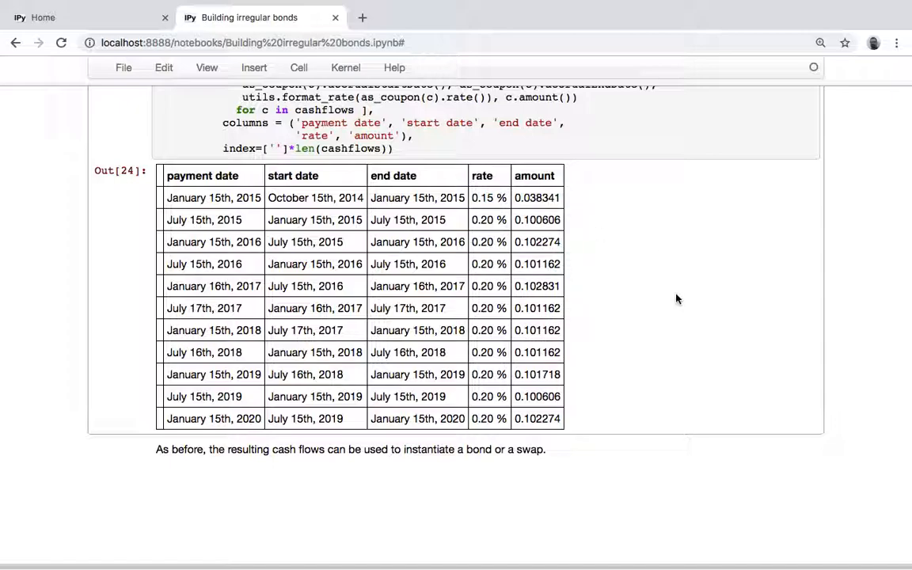
mouse_move(642, 277)
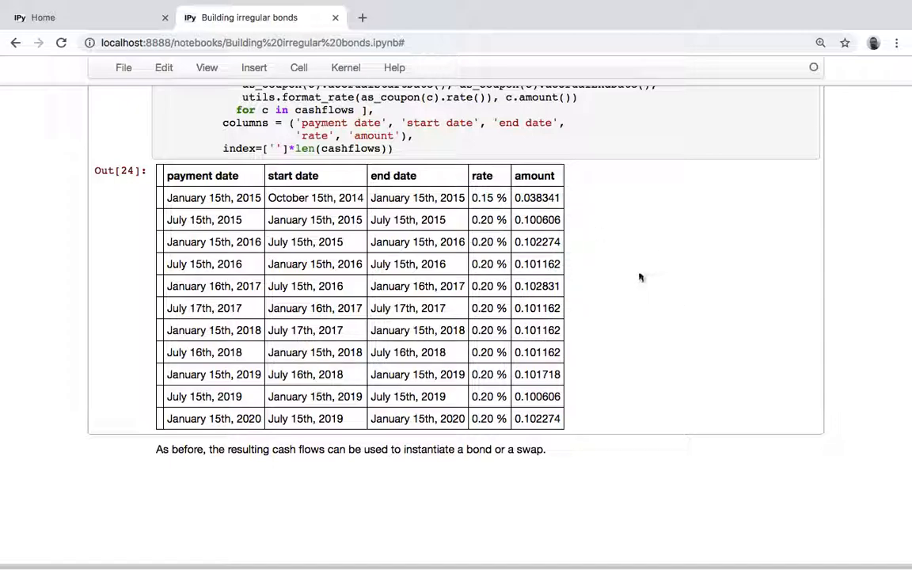
mouse_move(657, 296)
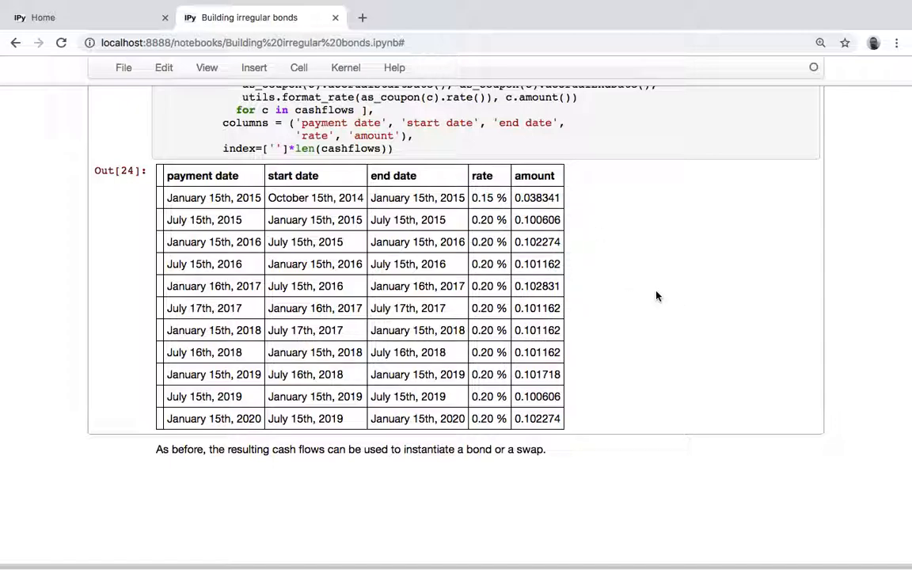